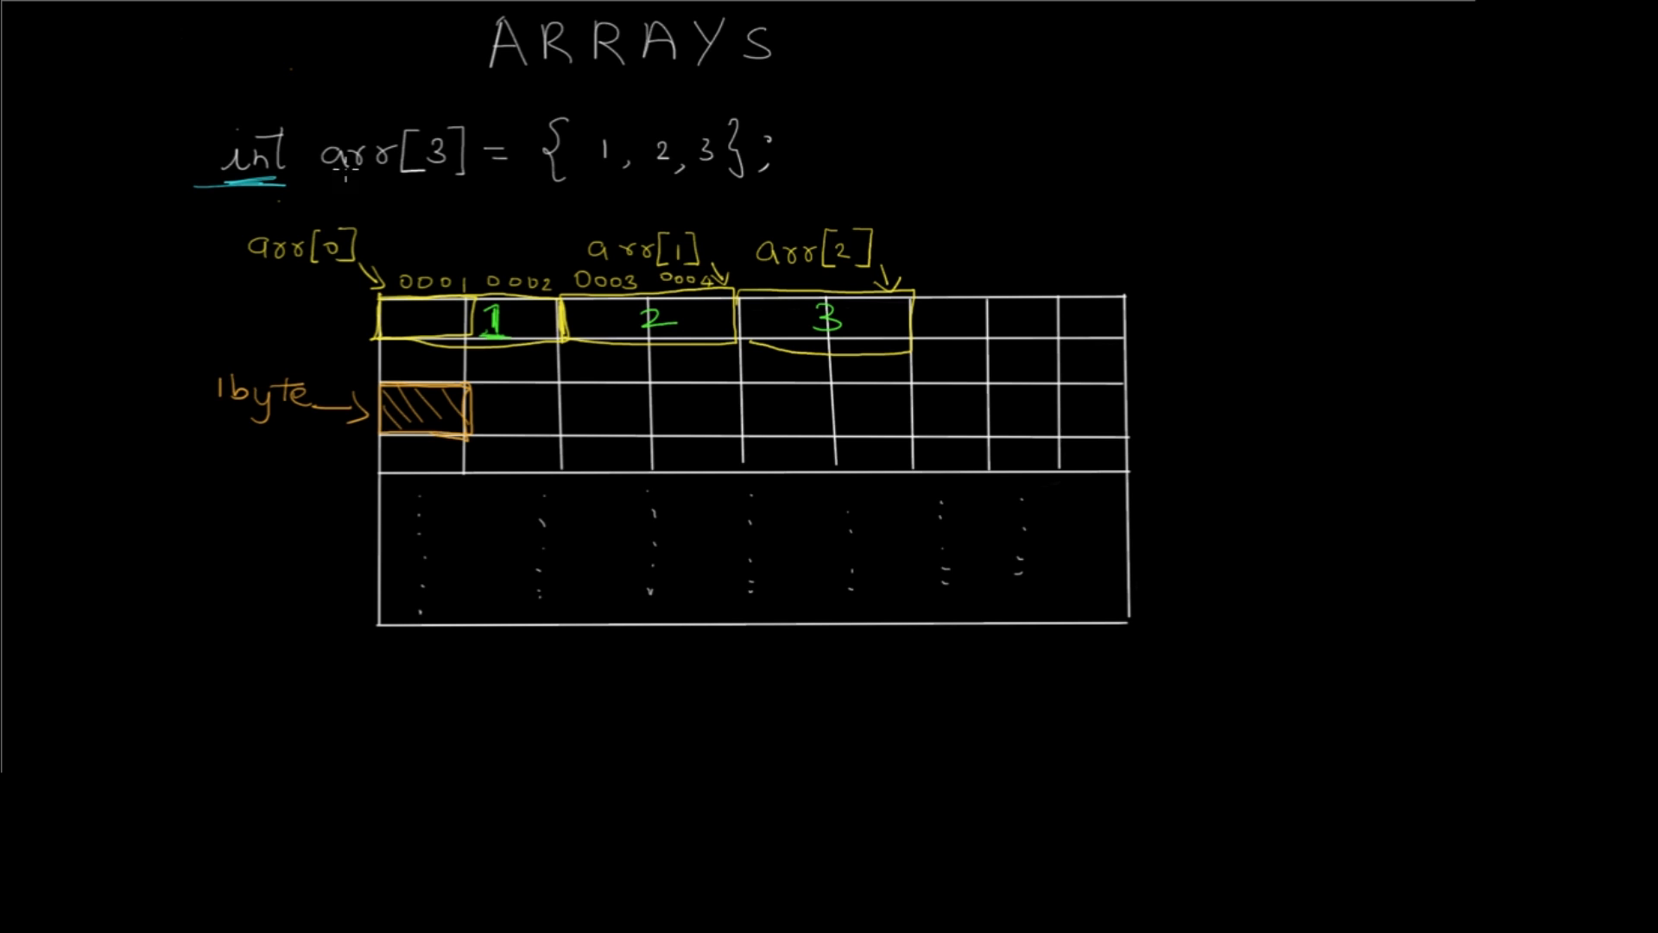
mouse_move(342, 174)
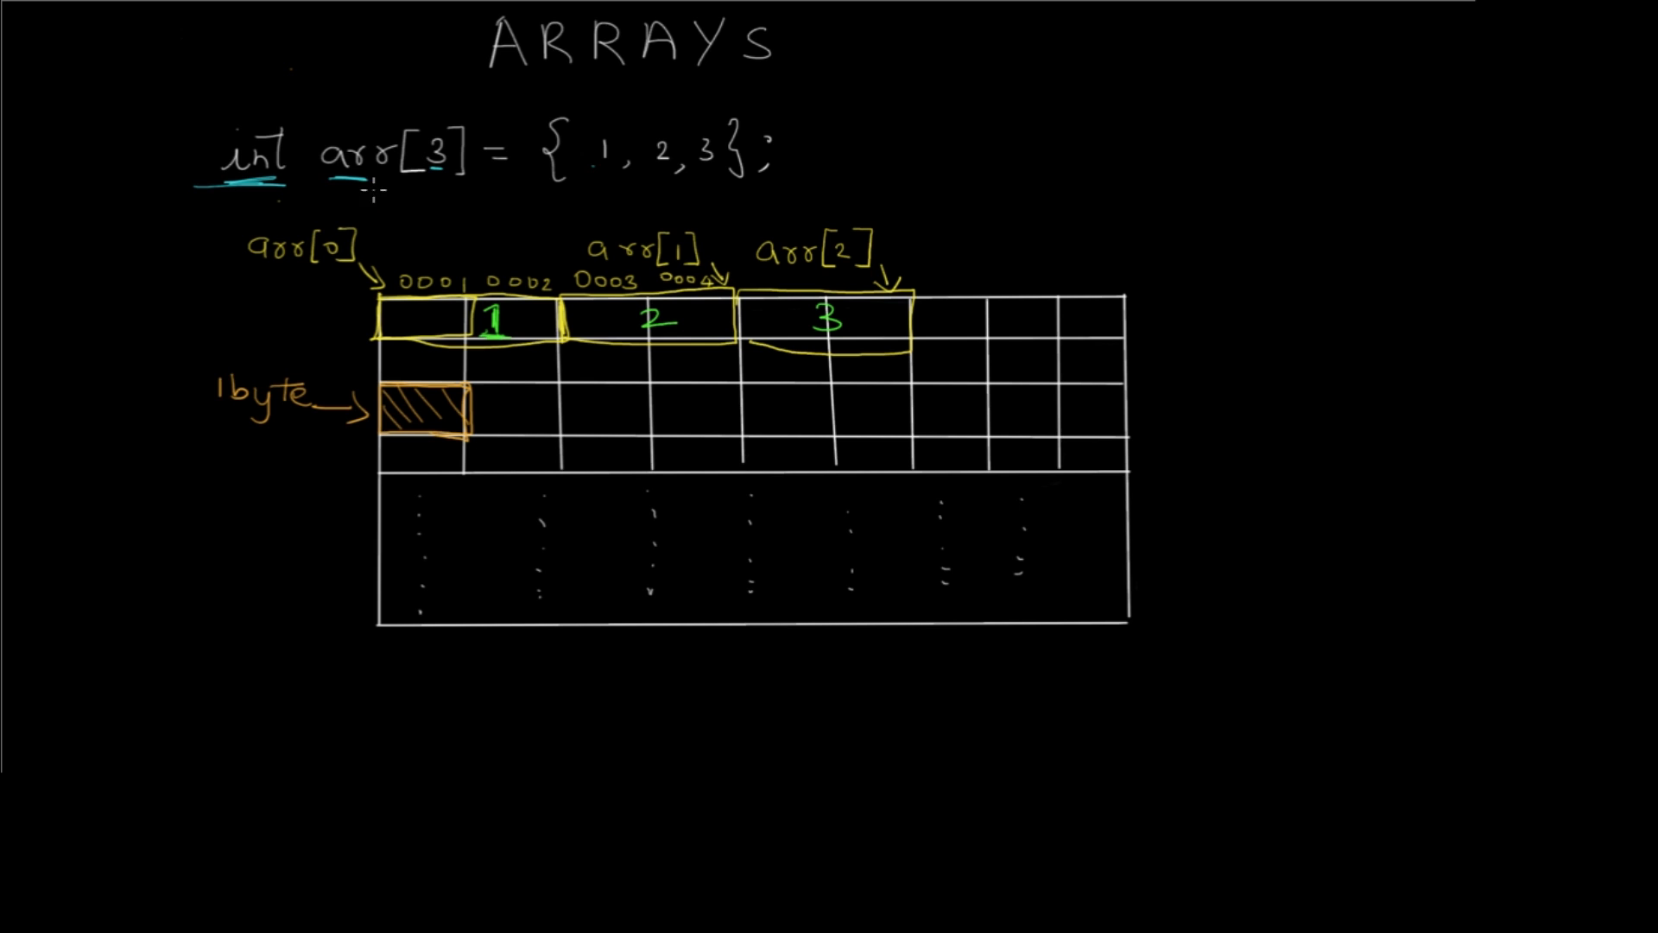
mouse_move(922, 372)
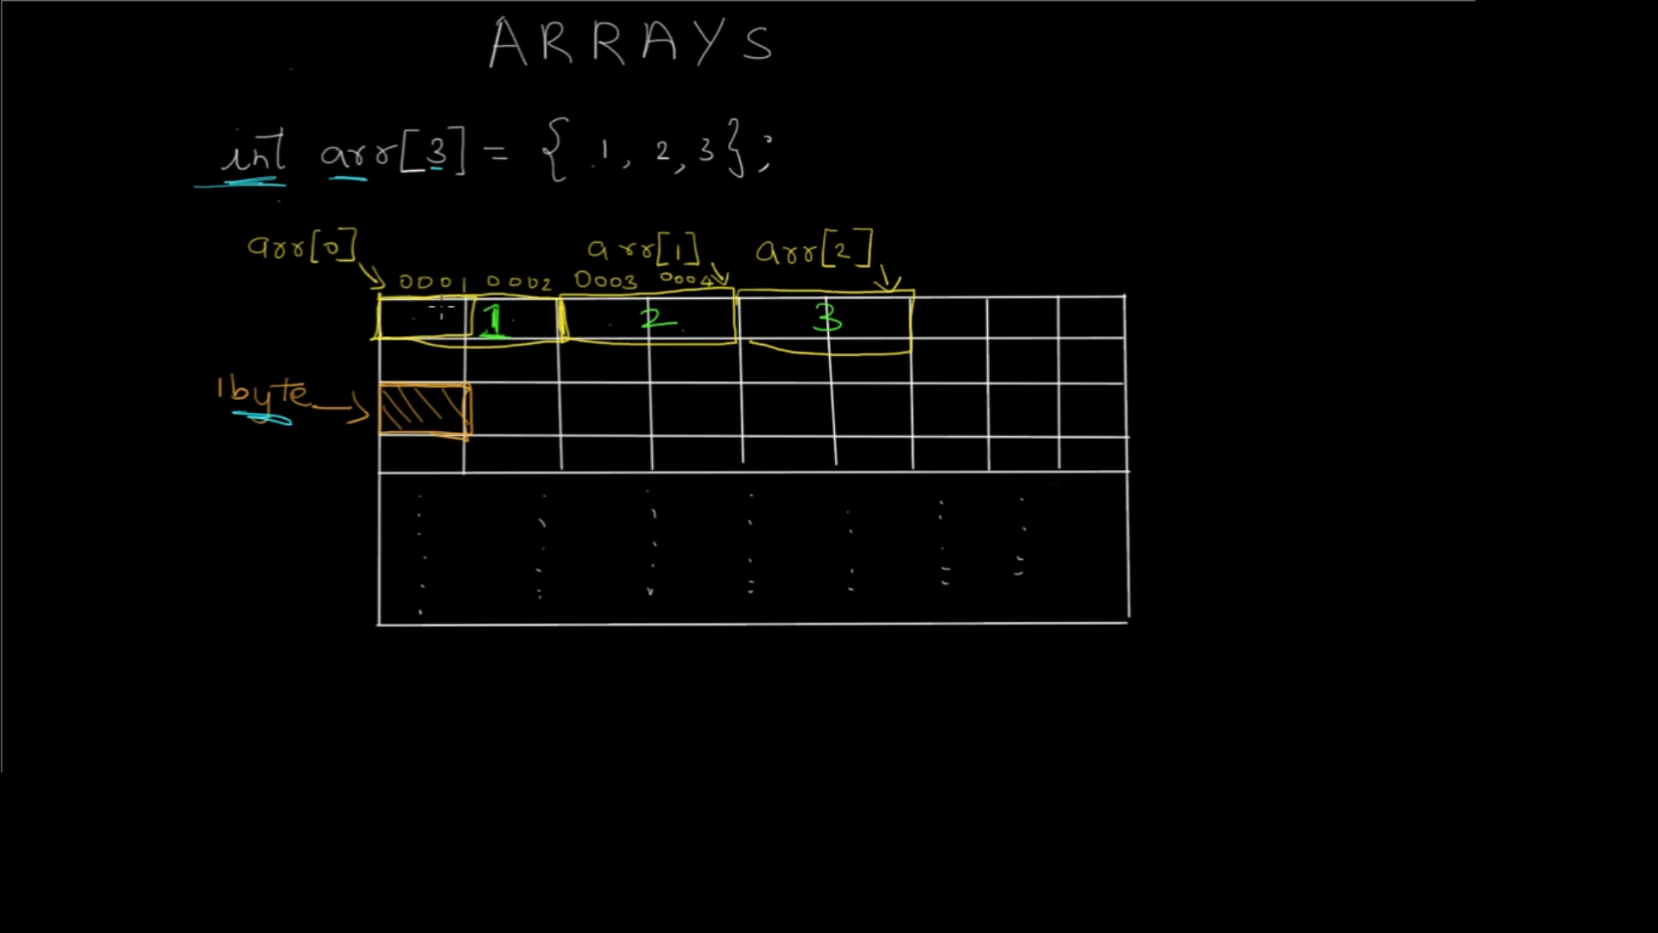
mouse_move(164, 308)
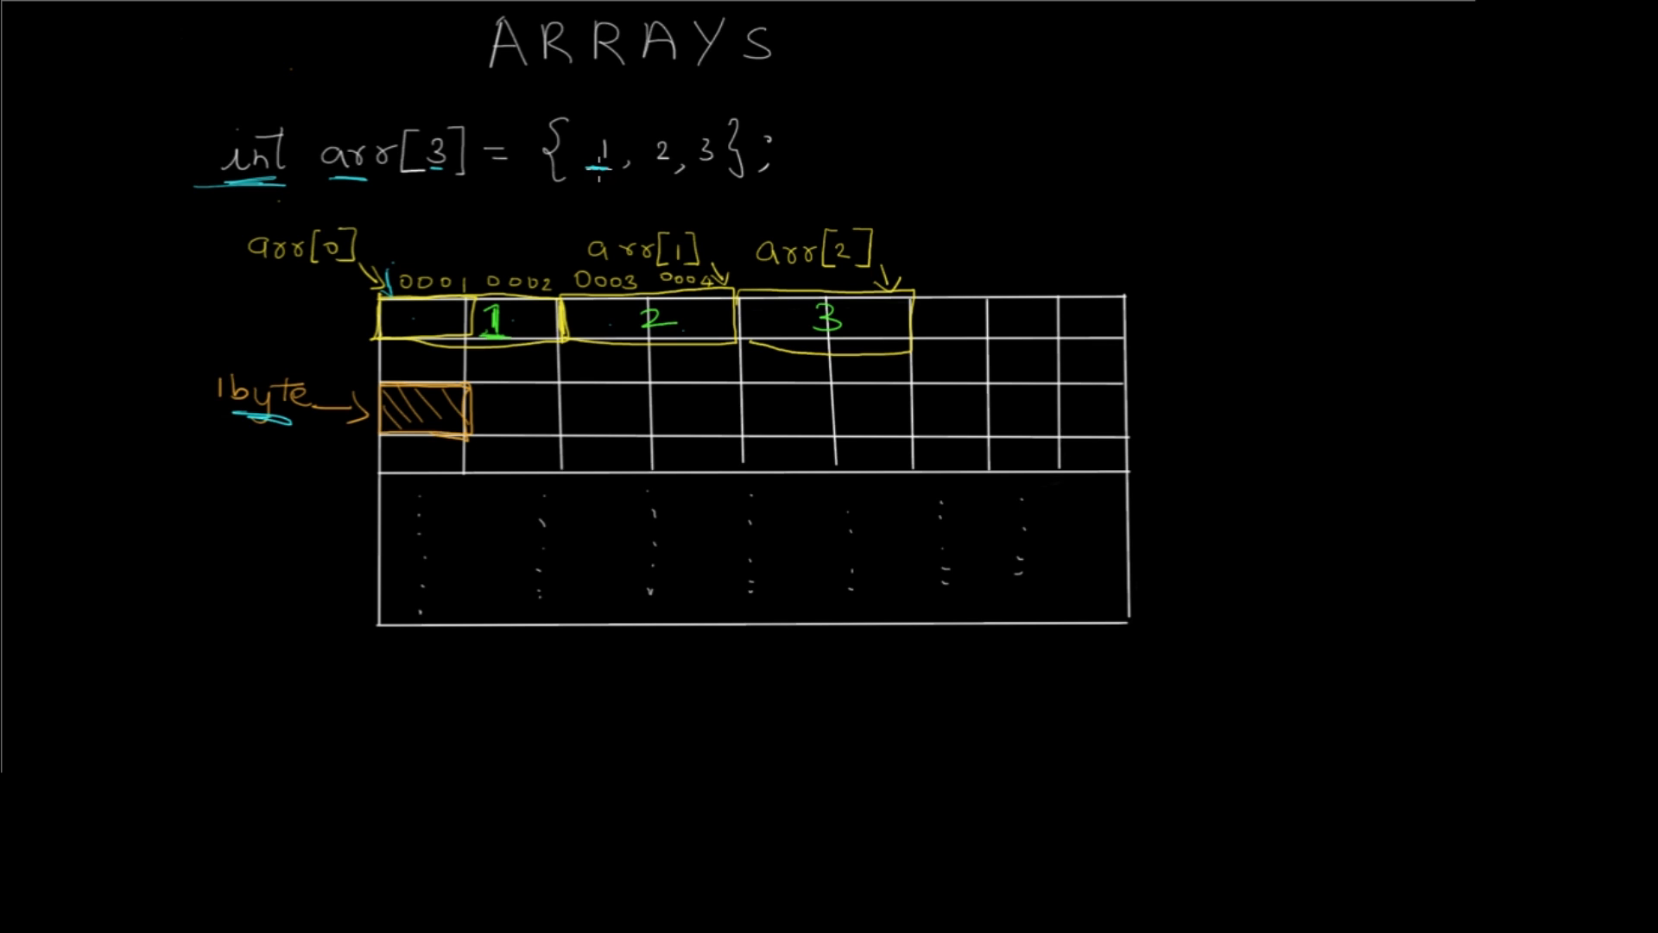
Draw blue arrows from the initializer values 1 and 2 to their memory cells and outline the cells.
left_click_drag(598, 164, 498, 269)
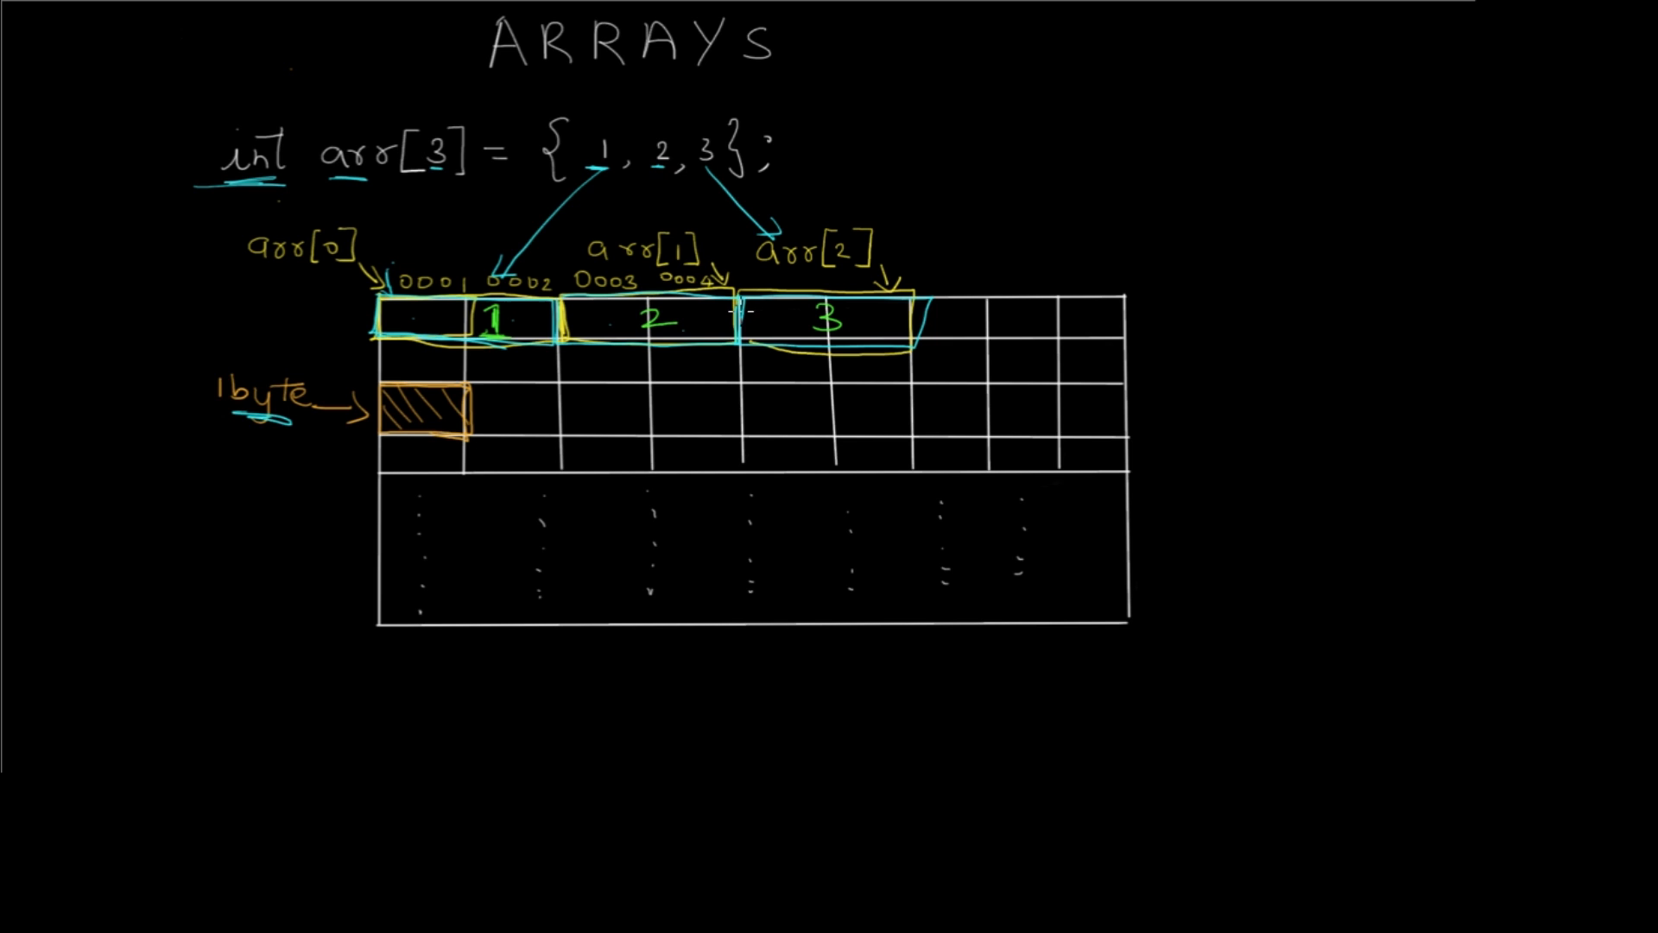
mouse_move(195, 209)
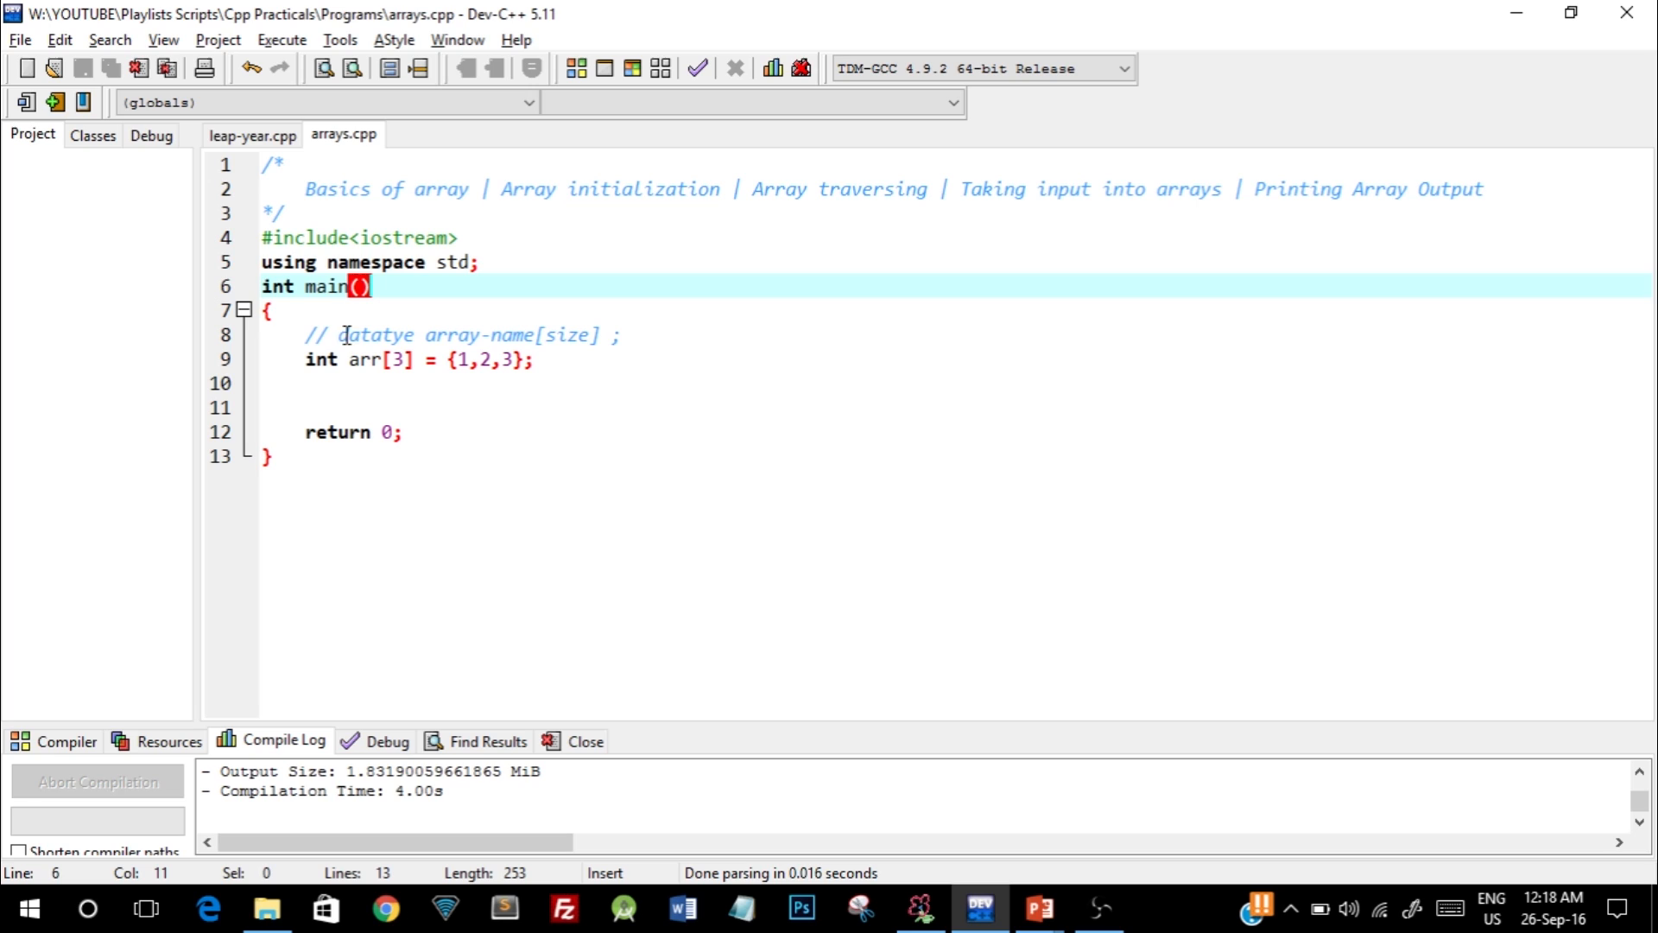
mouse_move(403, 237)
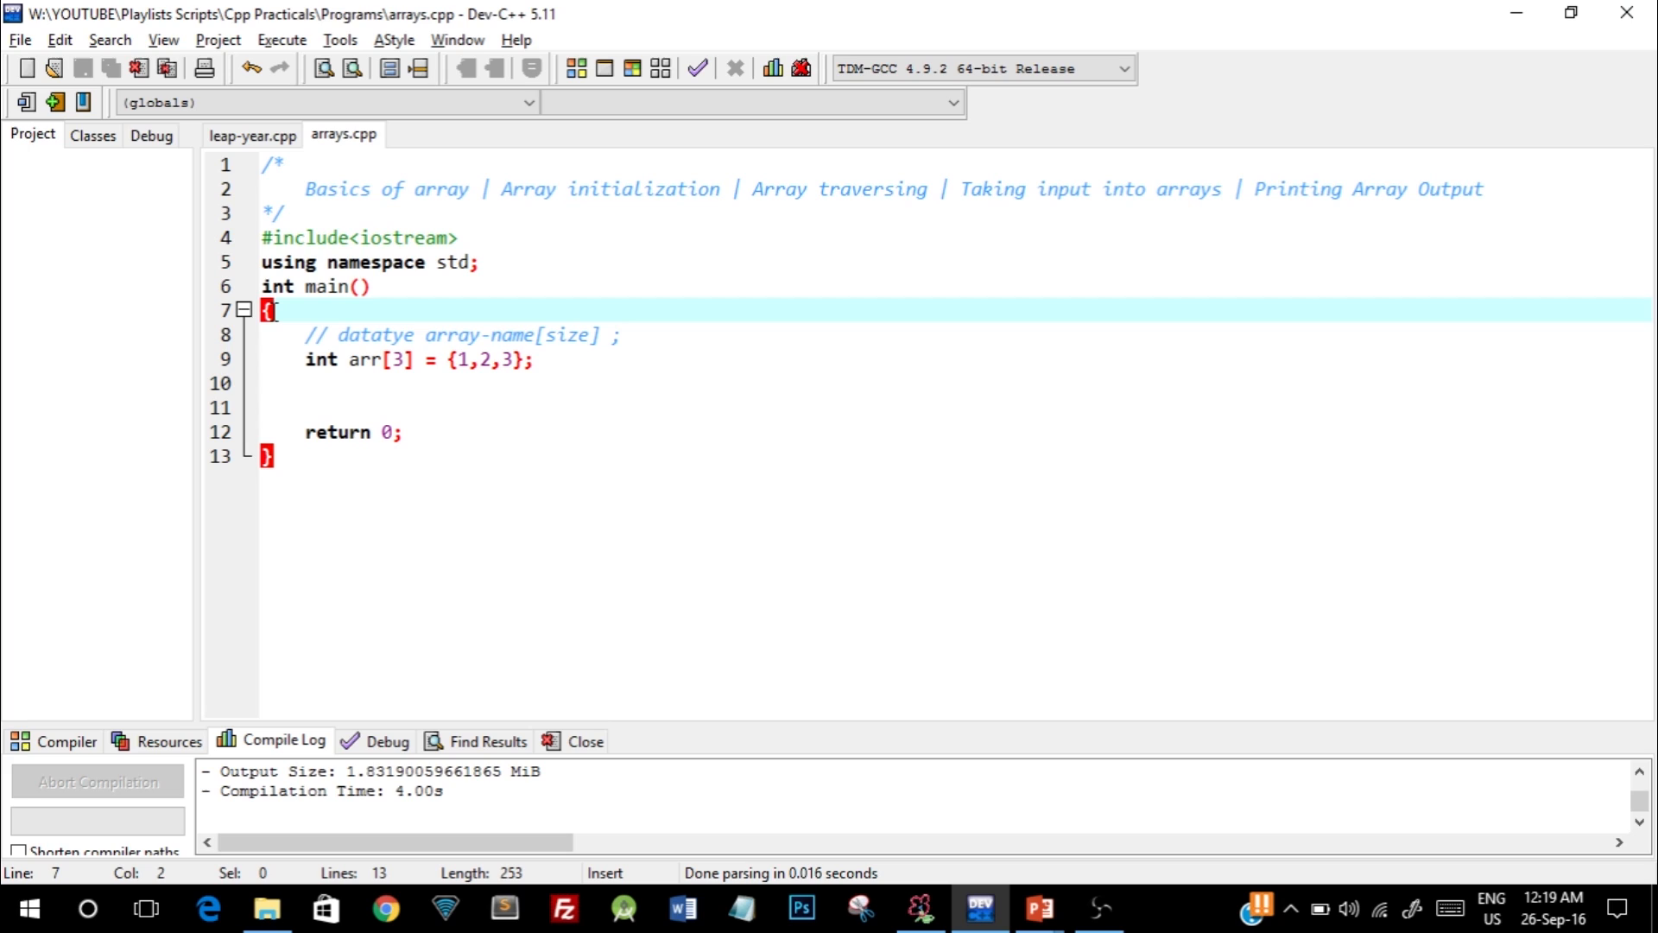
left_click(308, 360)
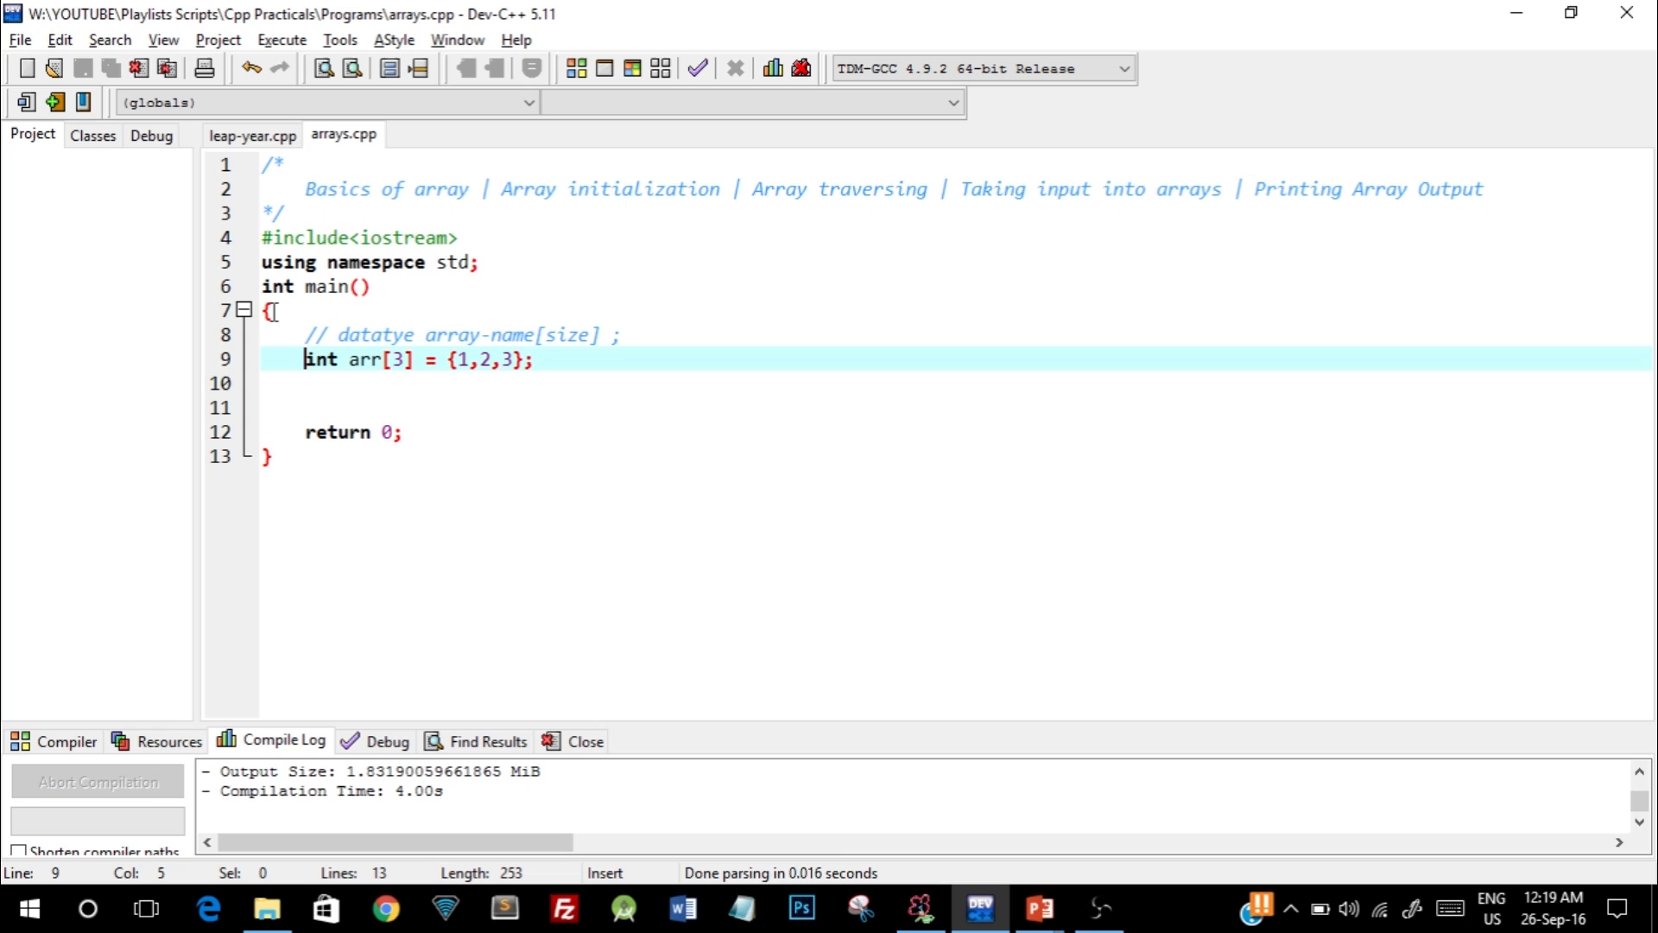
left_click(525, 189)
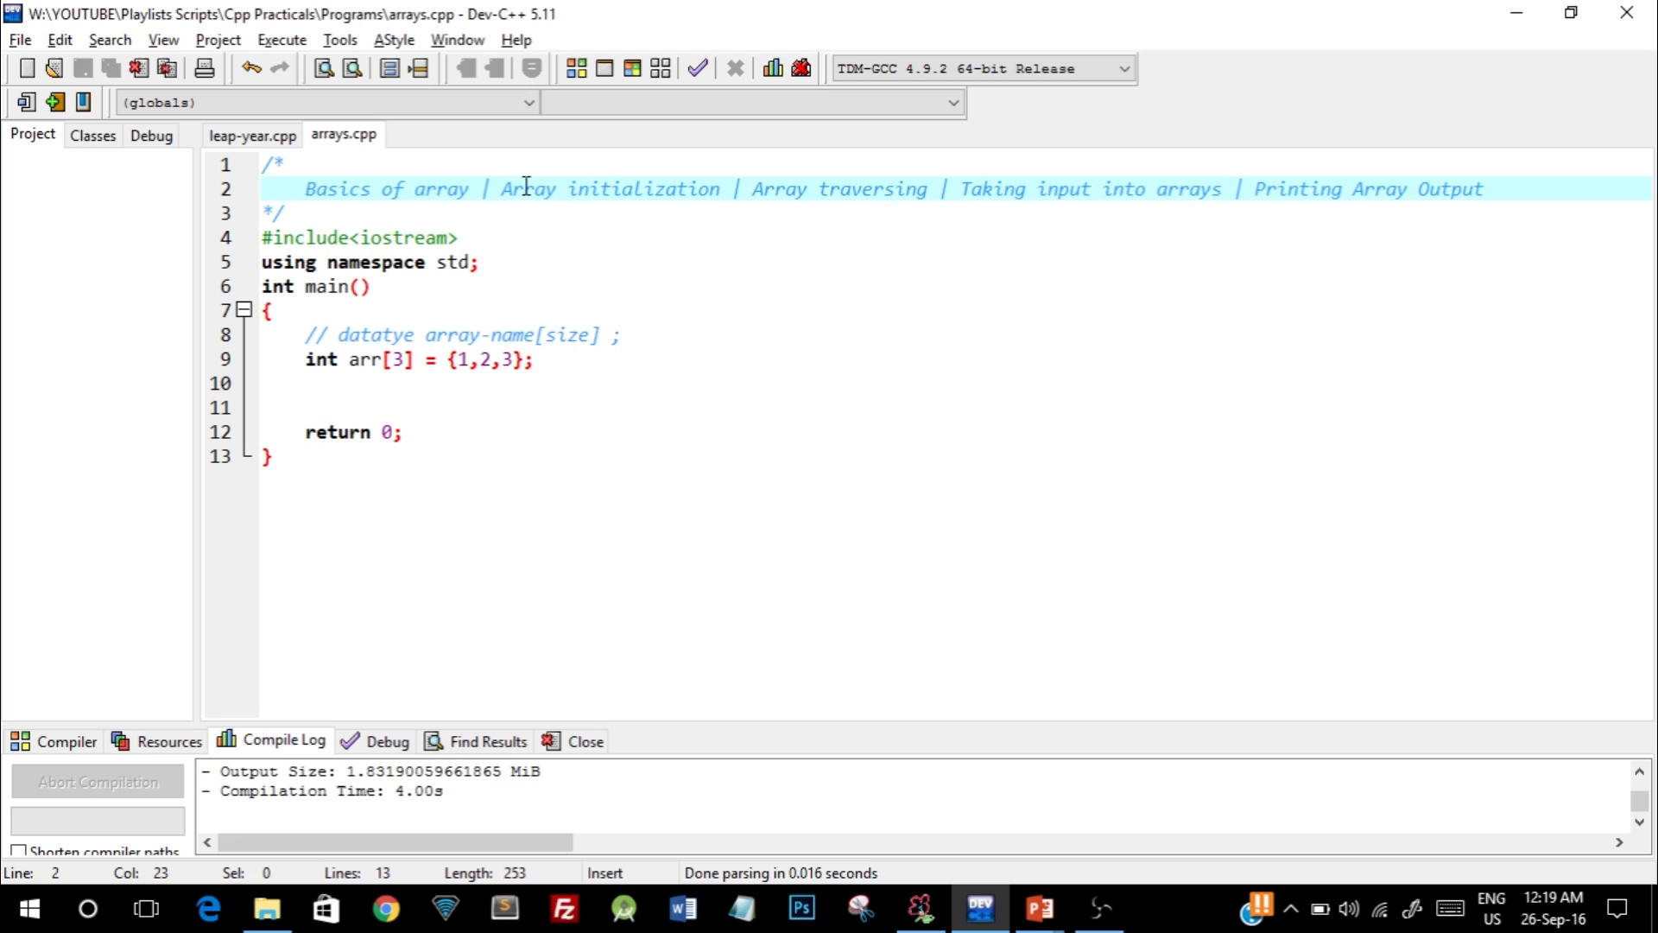
left_click(578, 360)
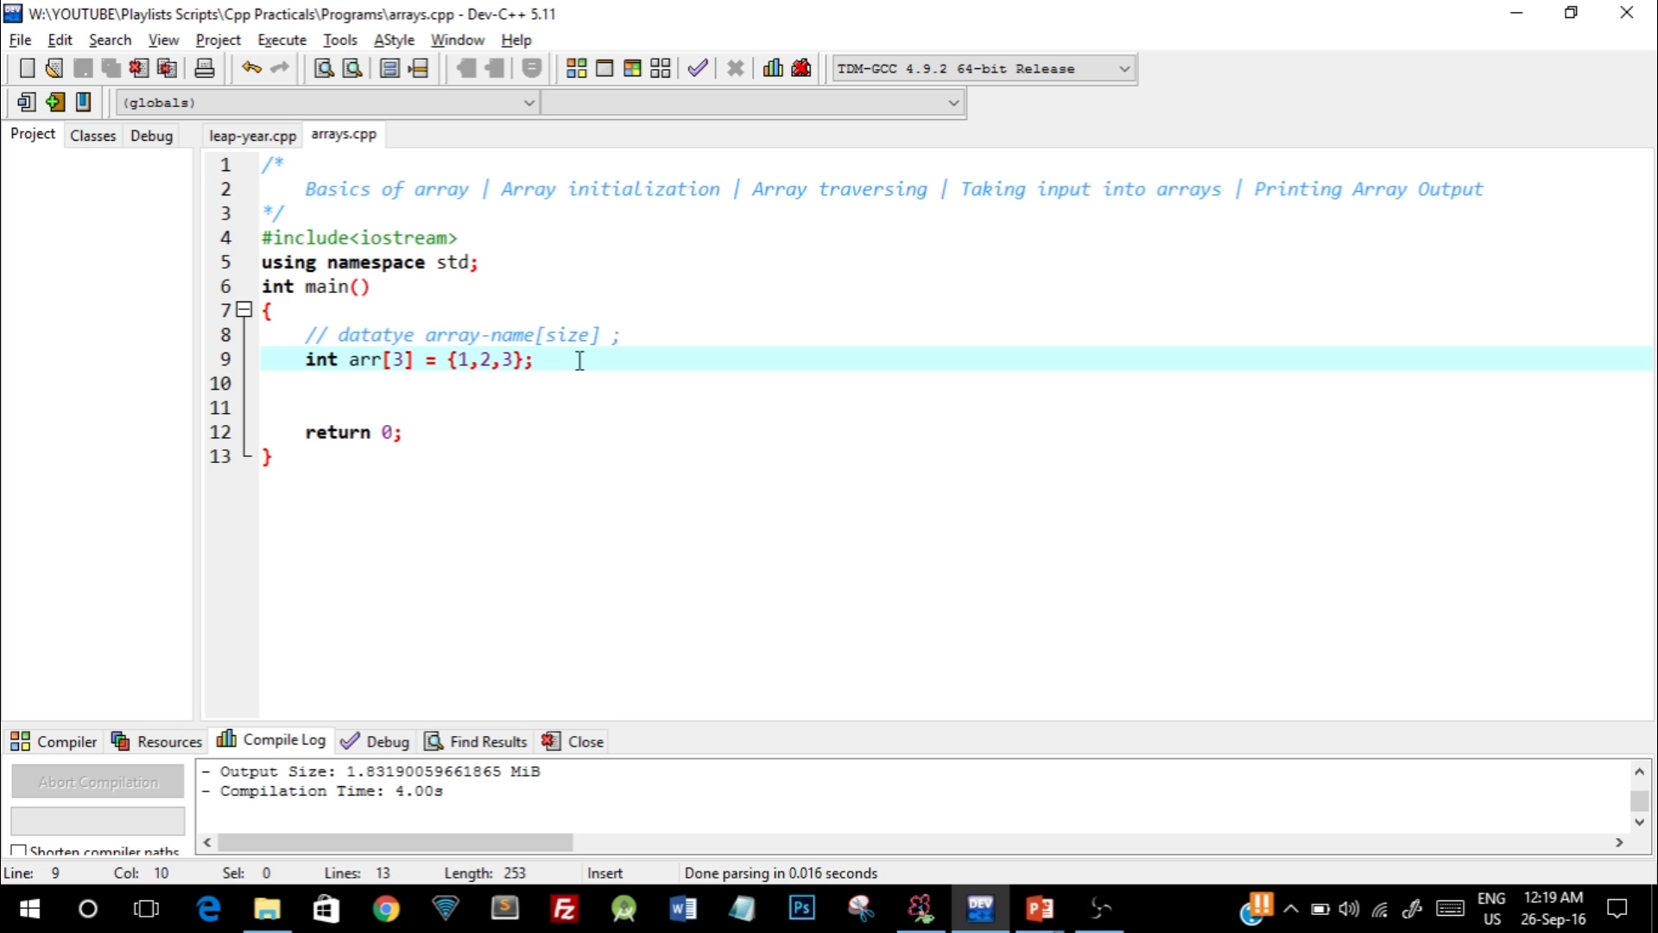
double_click(397, 359)
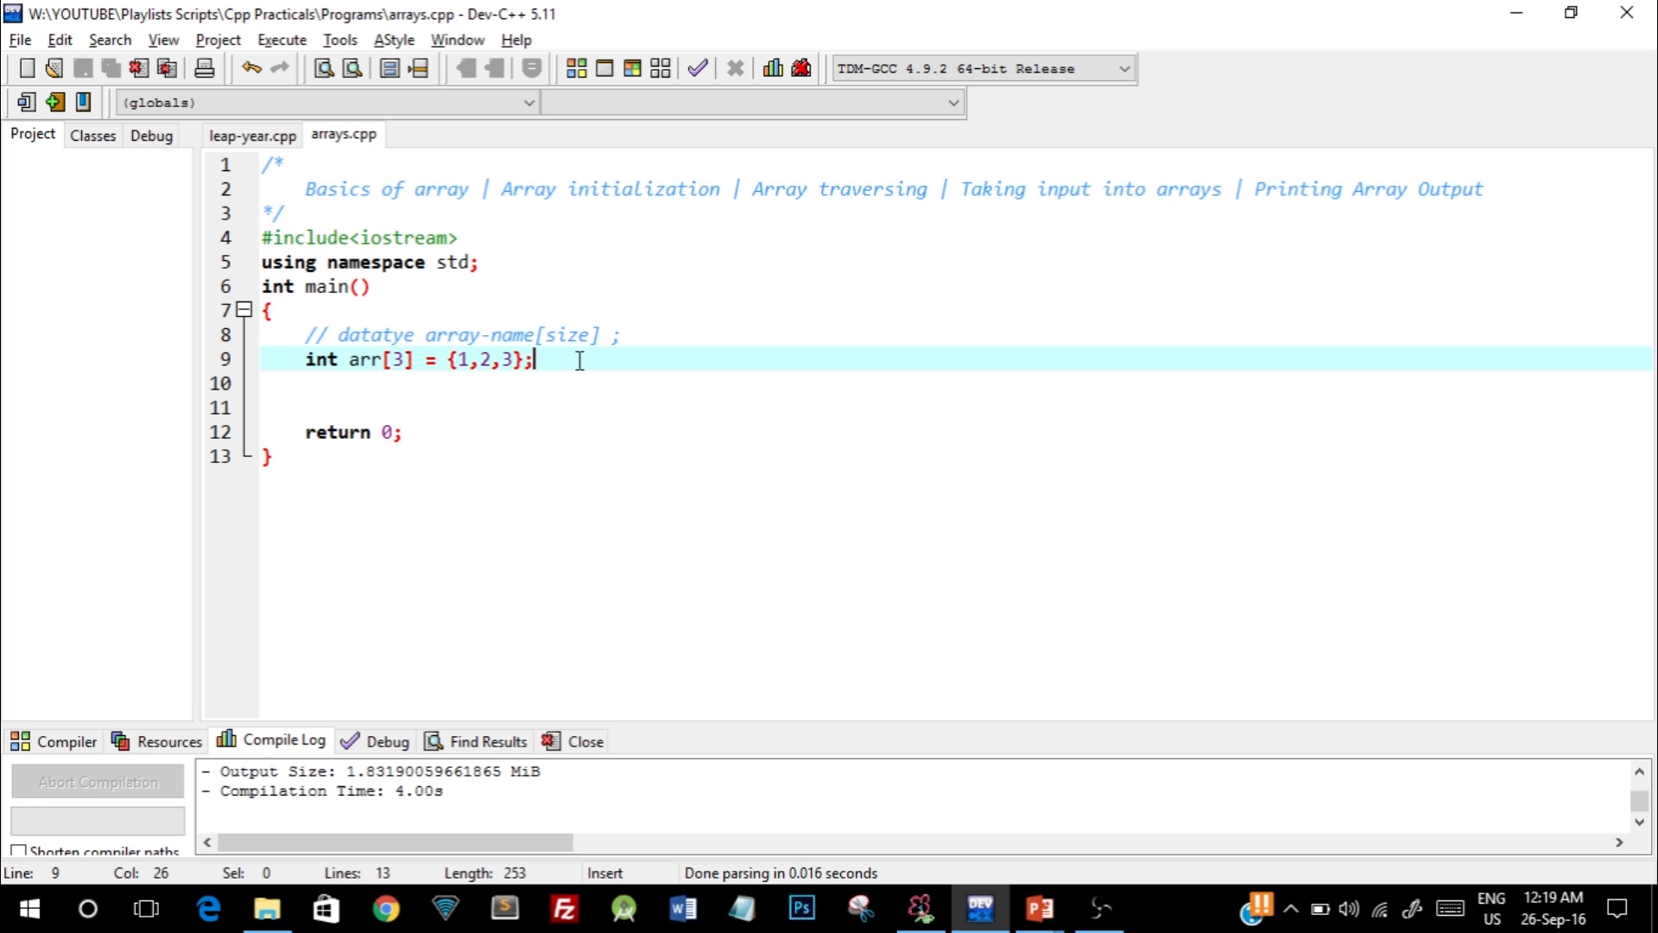
Declare double arr1[5] and assign 1.456 to arr1[0].
type("dou")
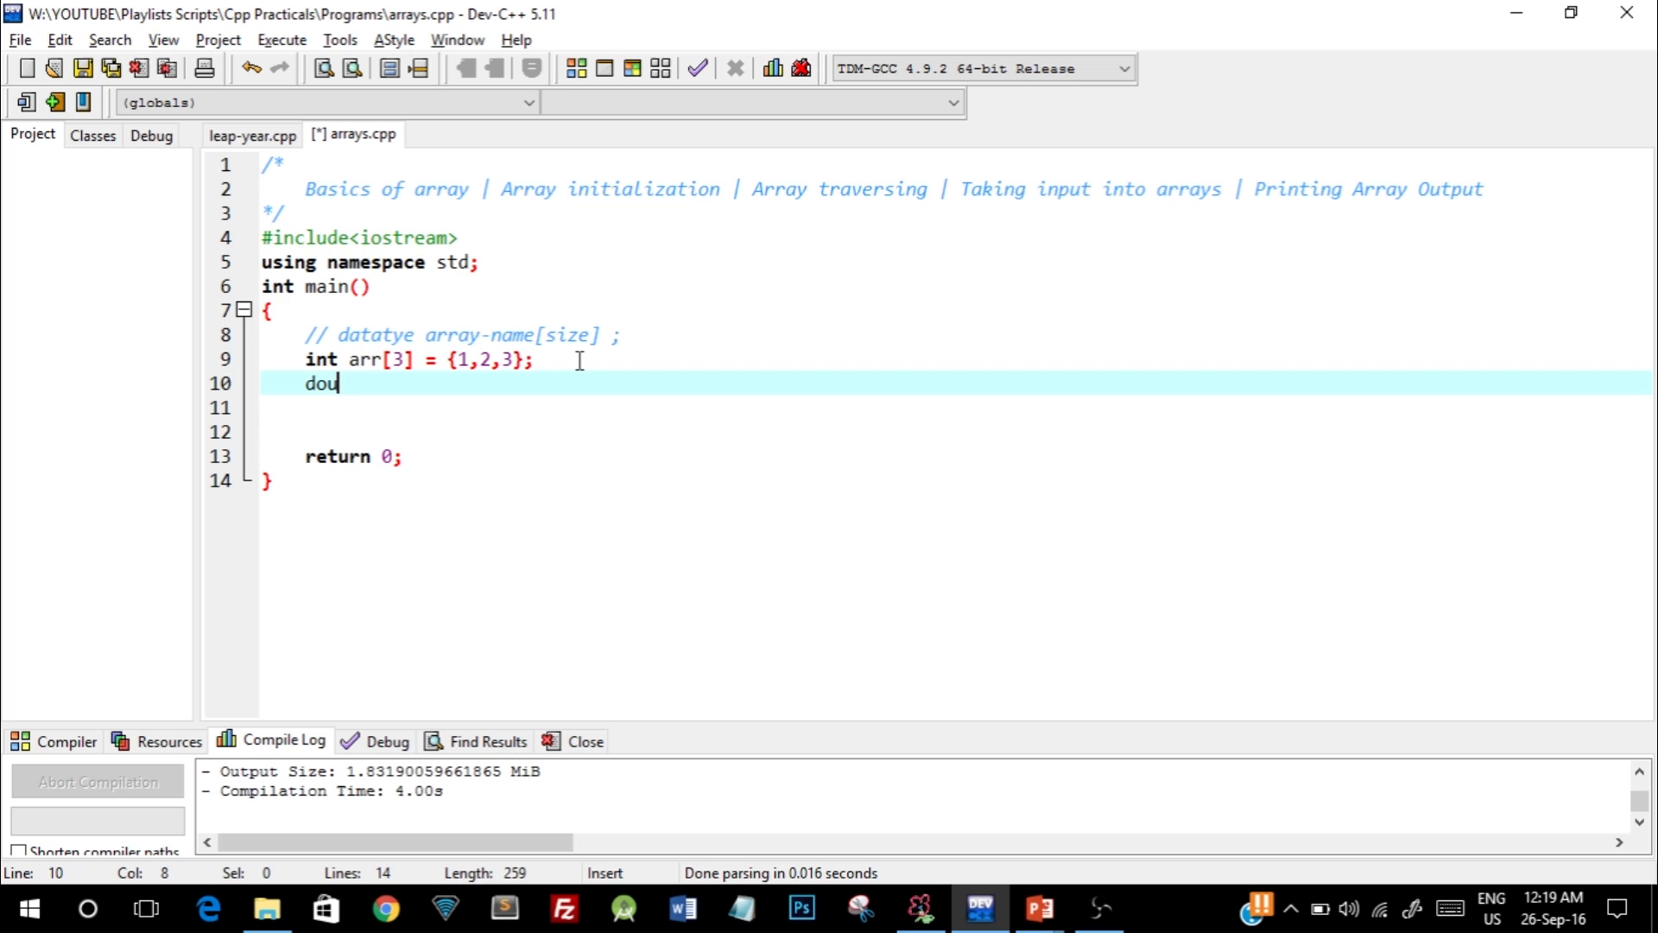
type("ble arr1[5];")
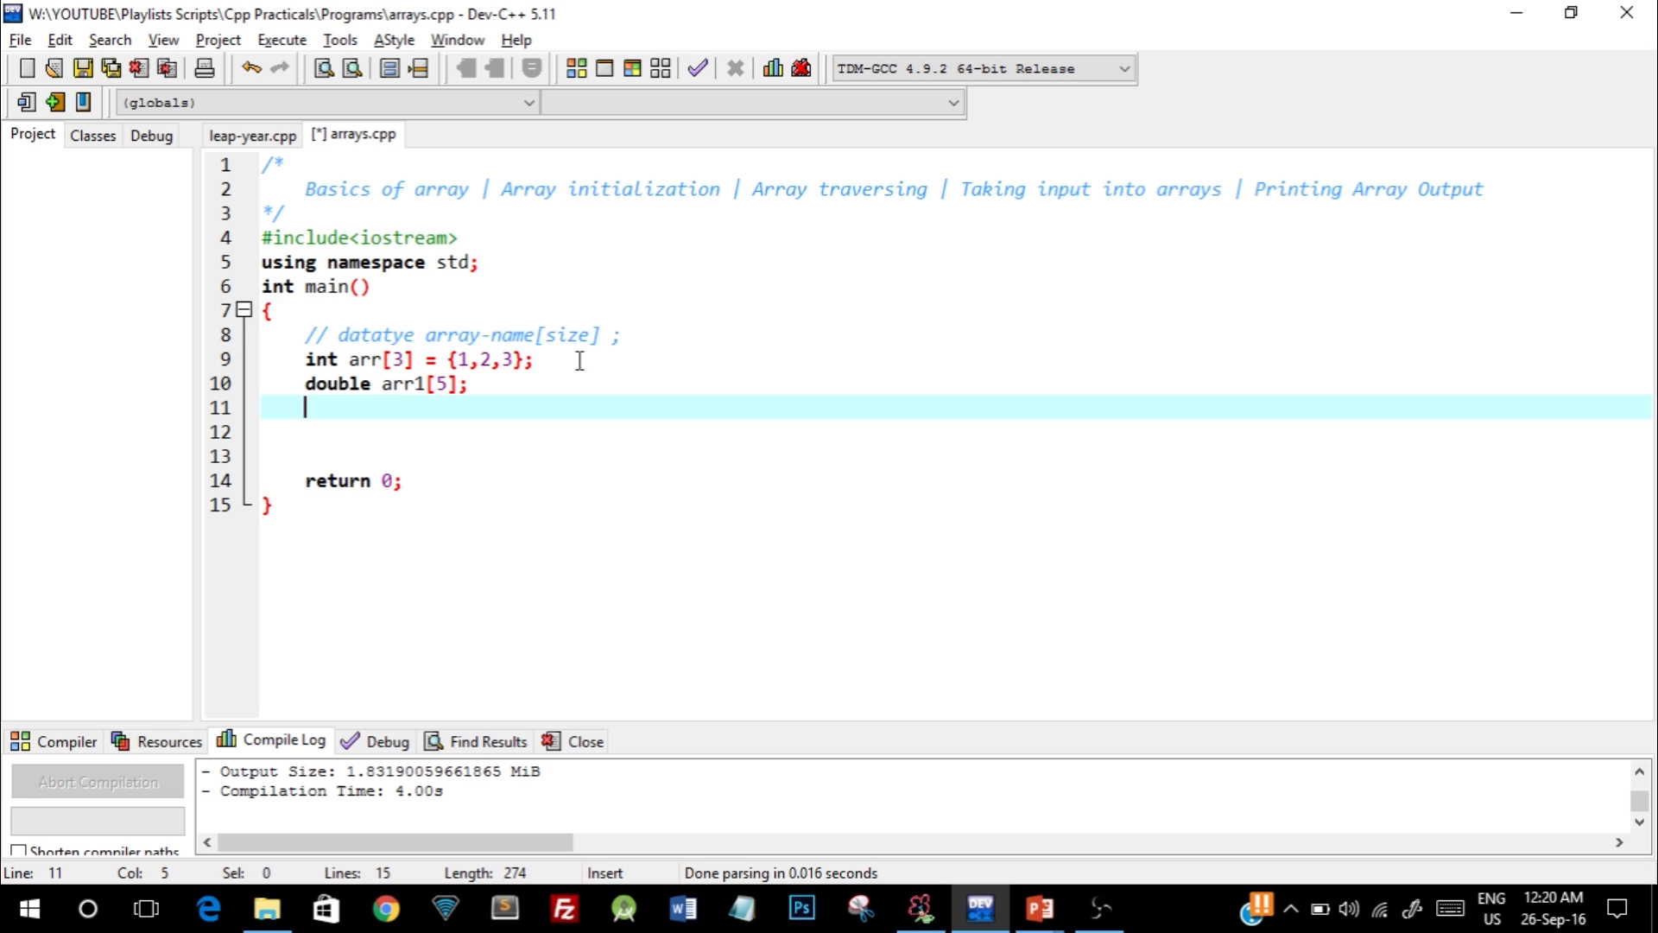
type("arr1[0] = 1.456;")
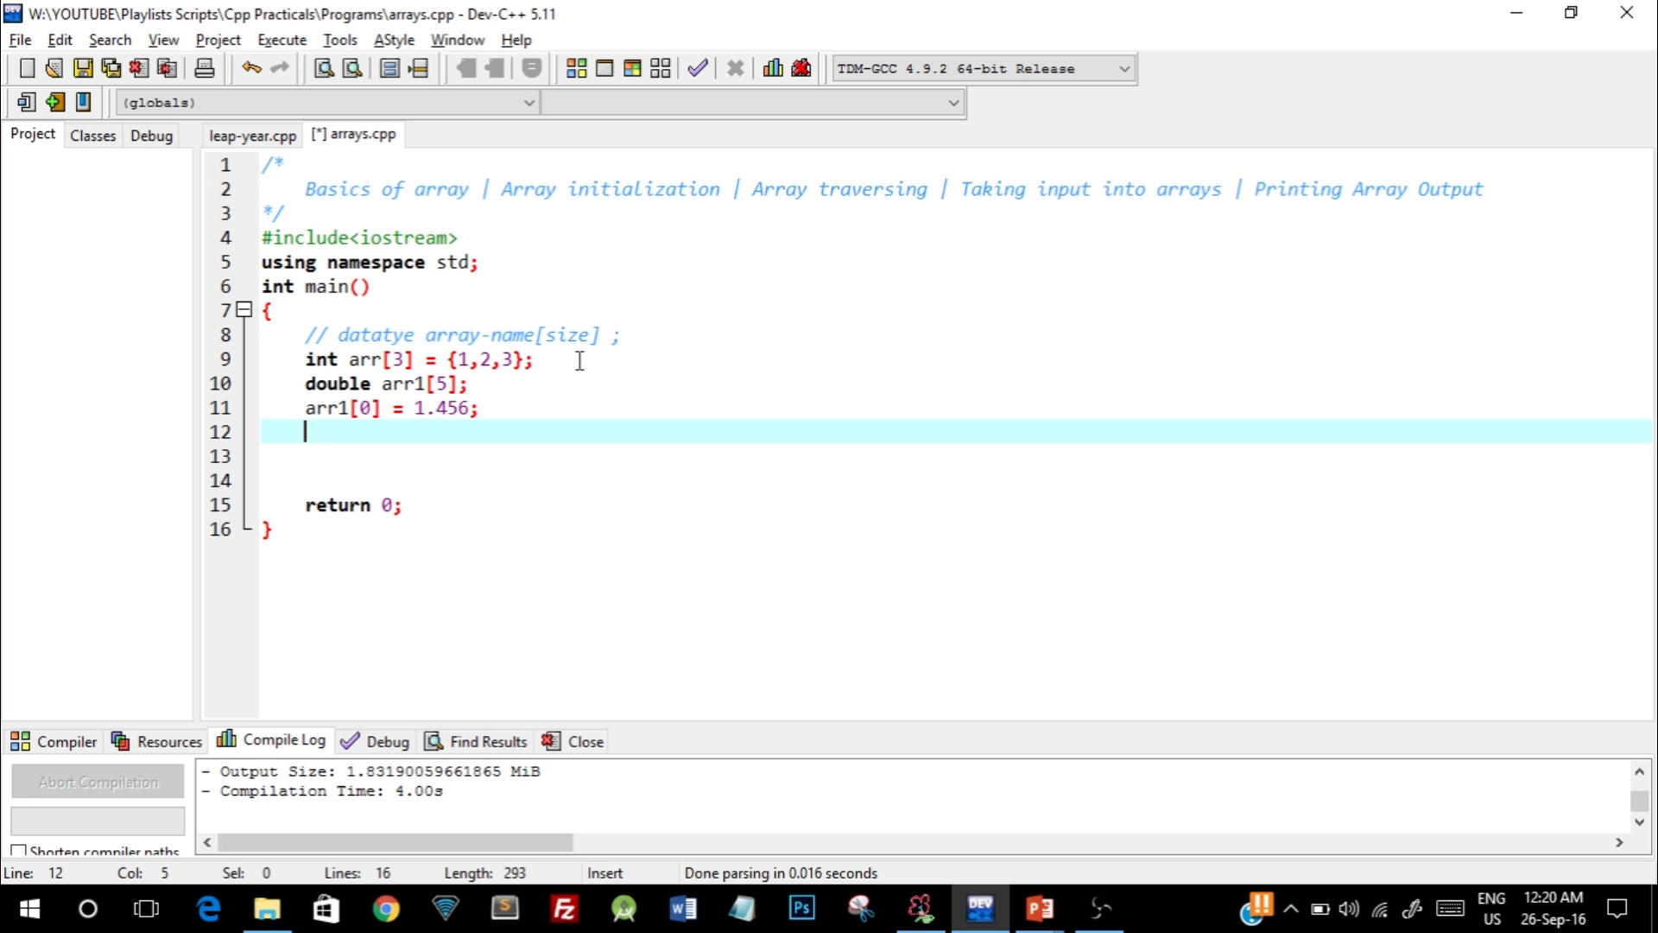
Assign 36.765 to arr1[1] and start a new line below the assignments.
type("arr1[1]")
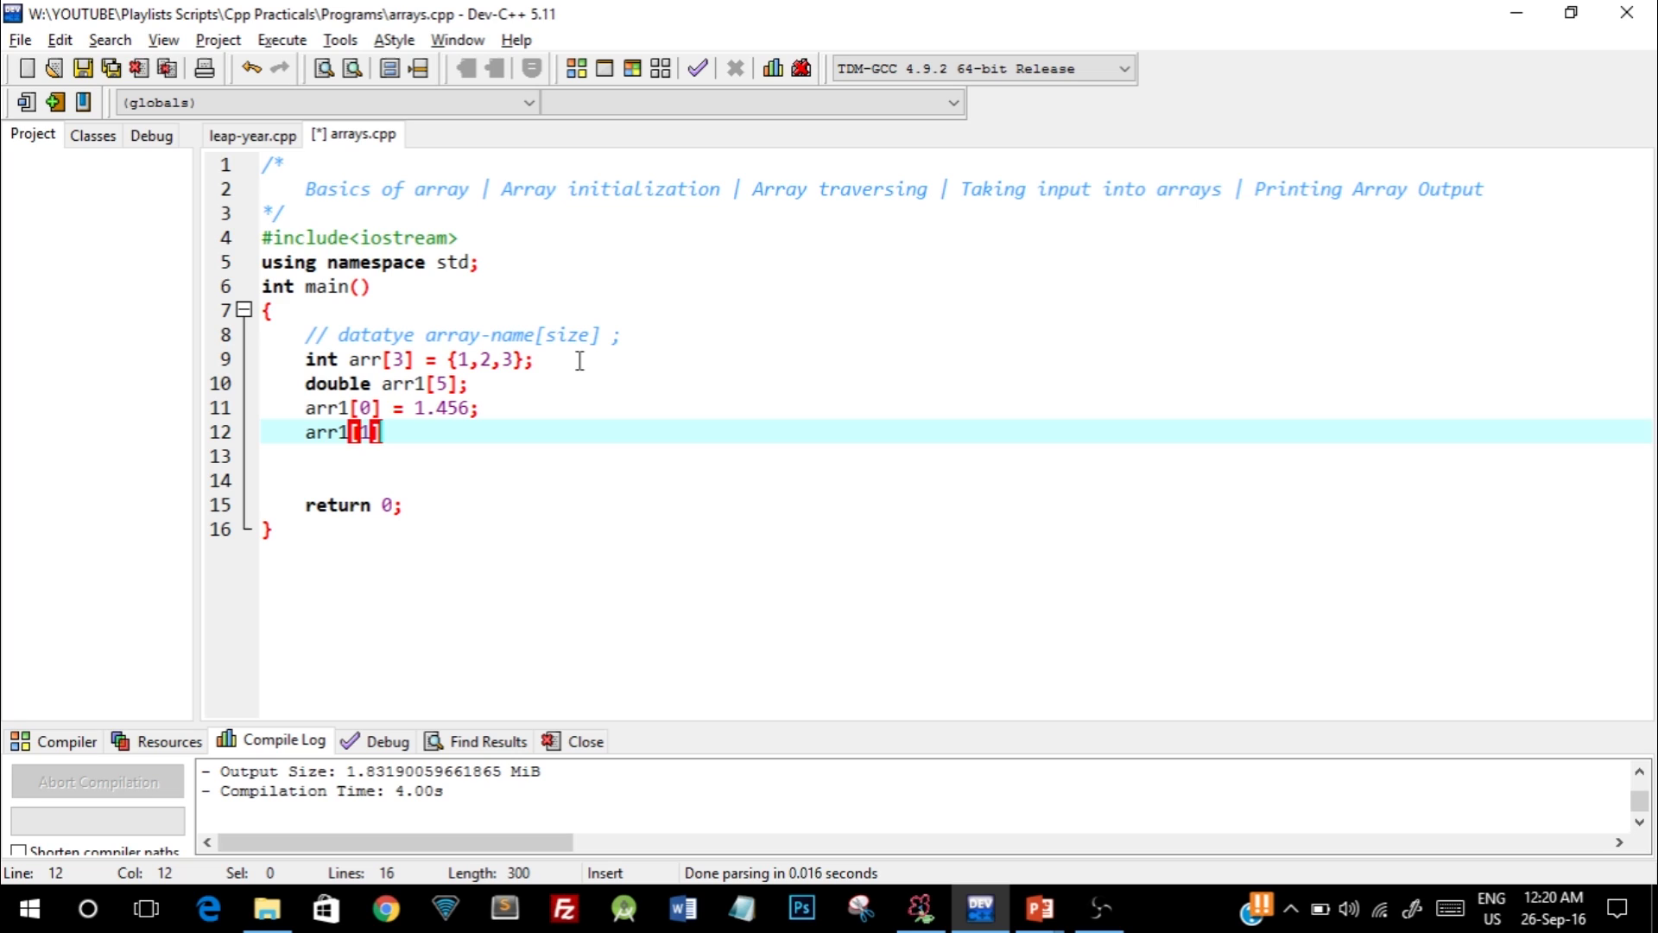
type("= 36.765;")
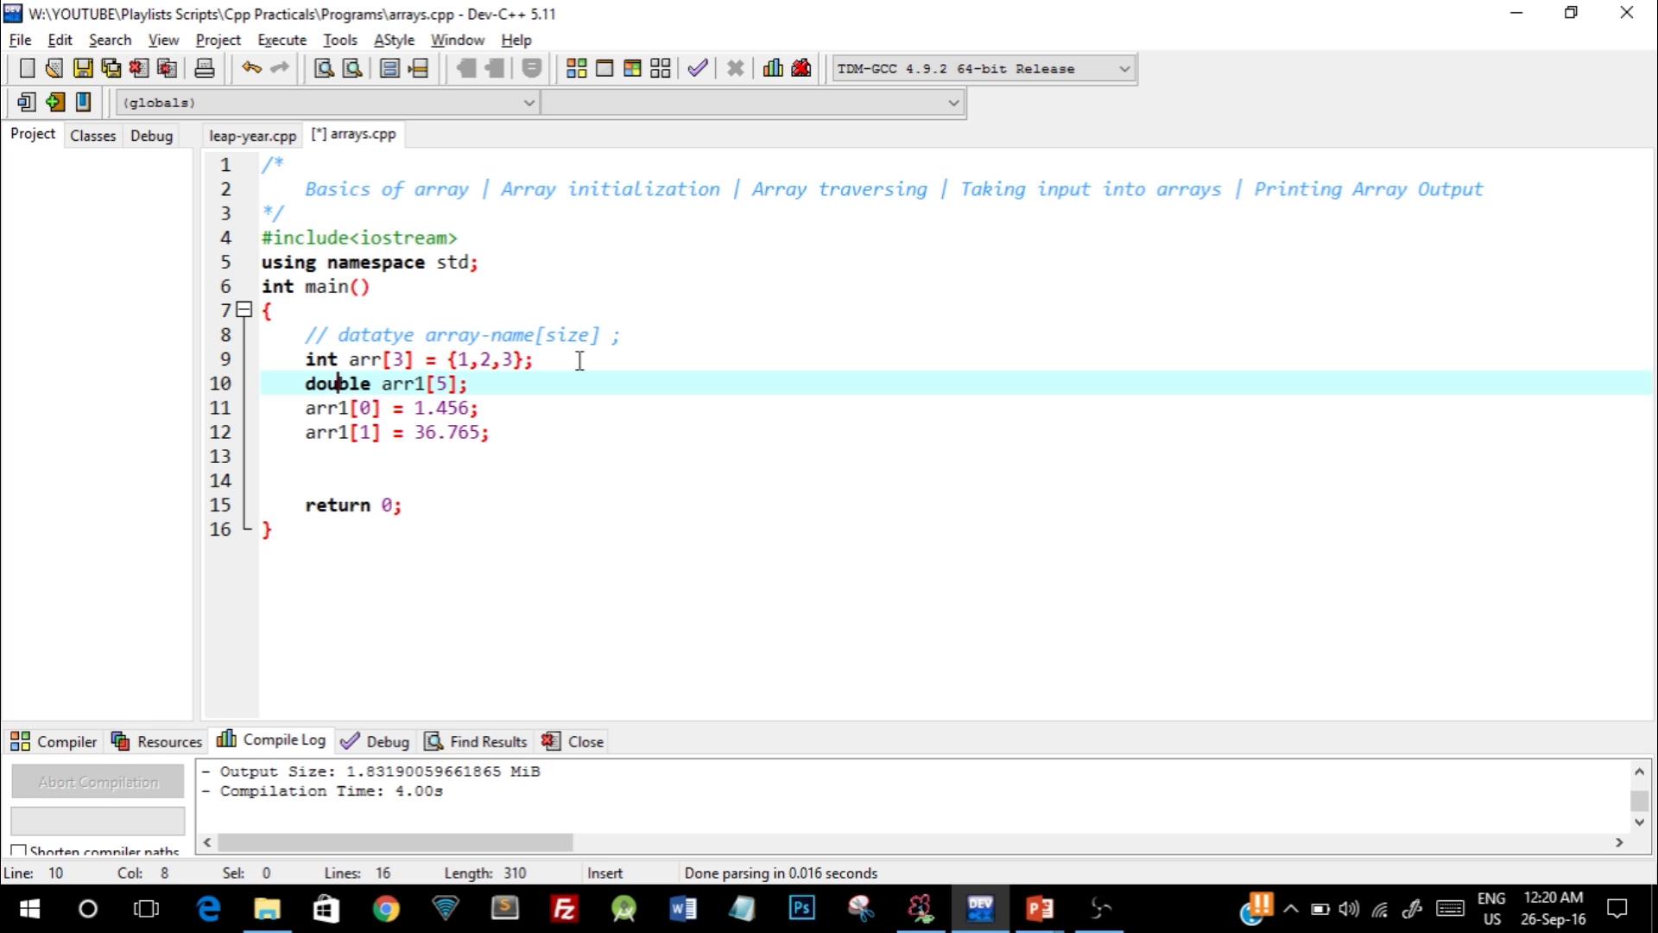
left_click(476, 408)
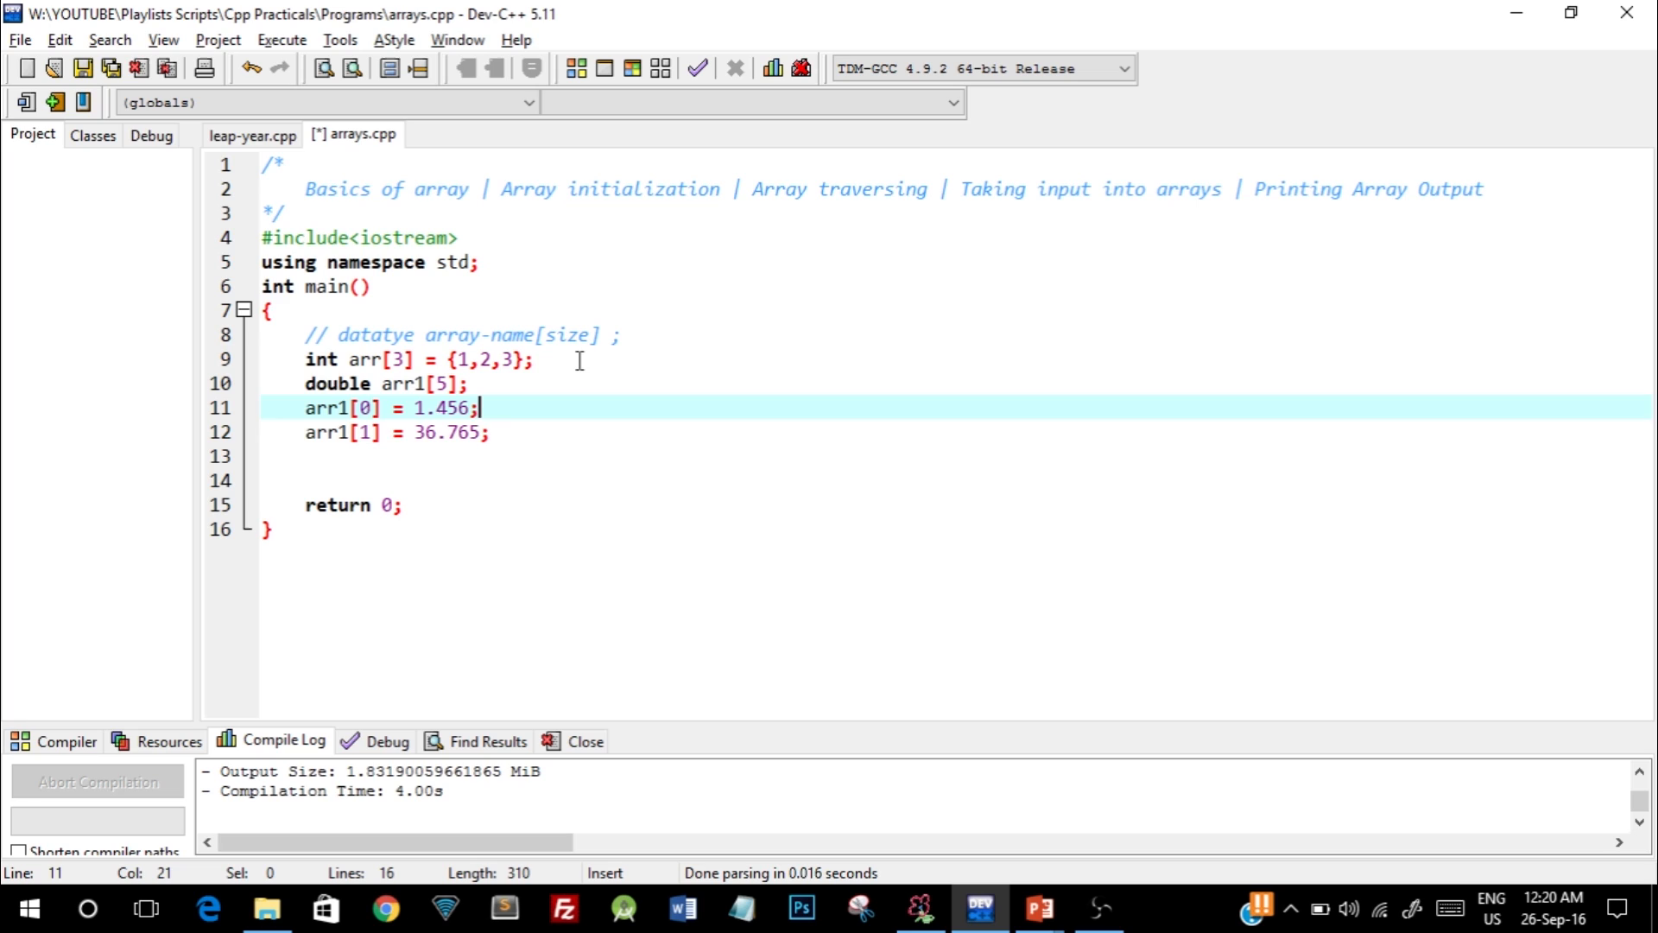
key("Return")
type("myarr[0]='a';")
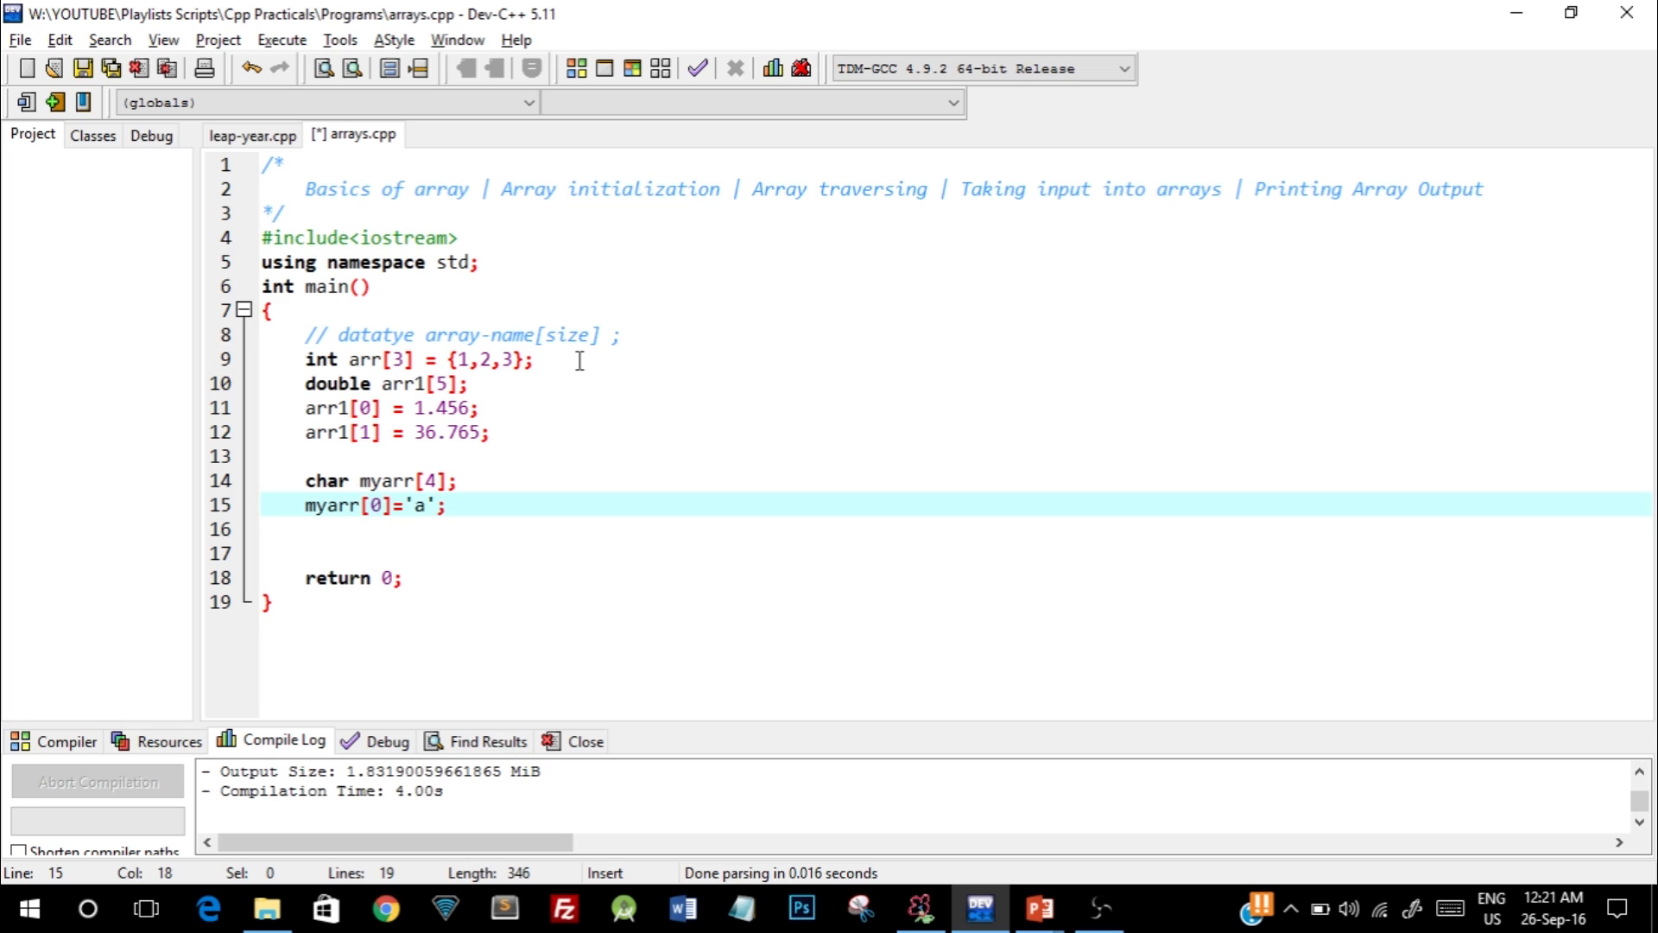
Add blank lines below myarr[0]='a' and point at the index 0 in the first arr1 assignment.
key("enter")
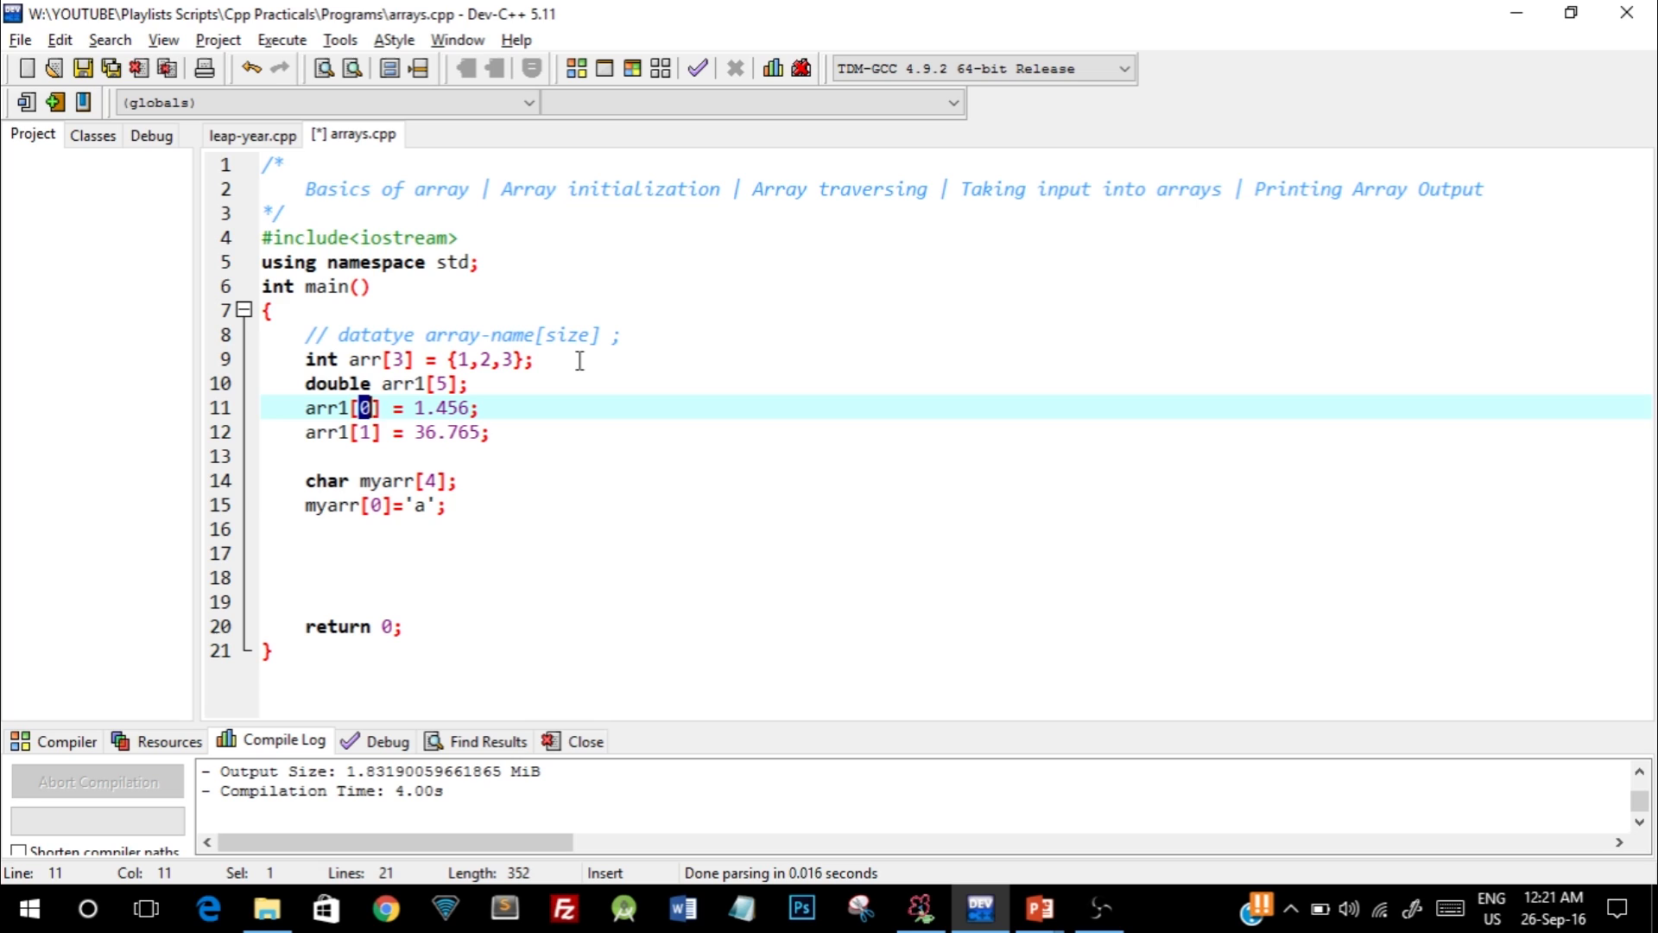
left_click(370, 431)
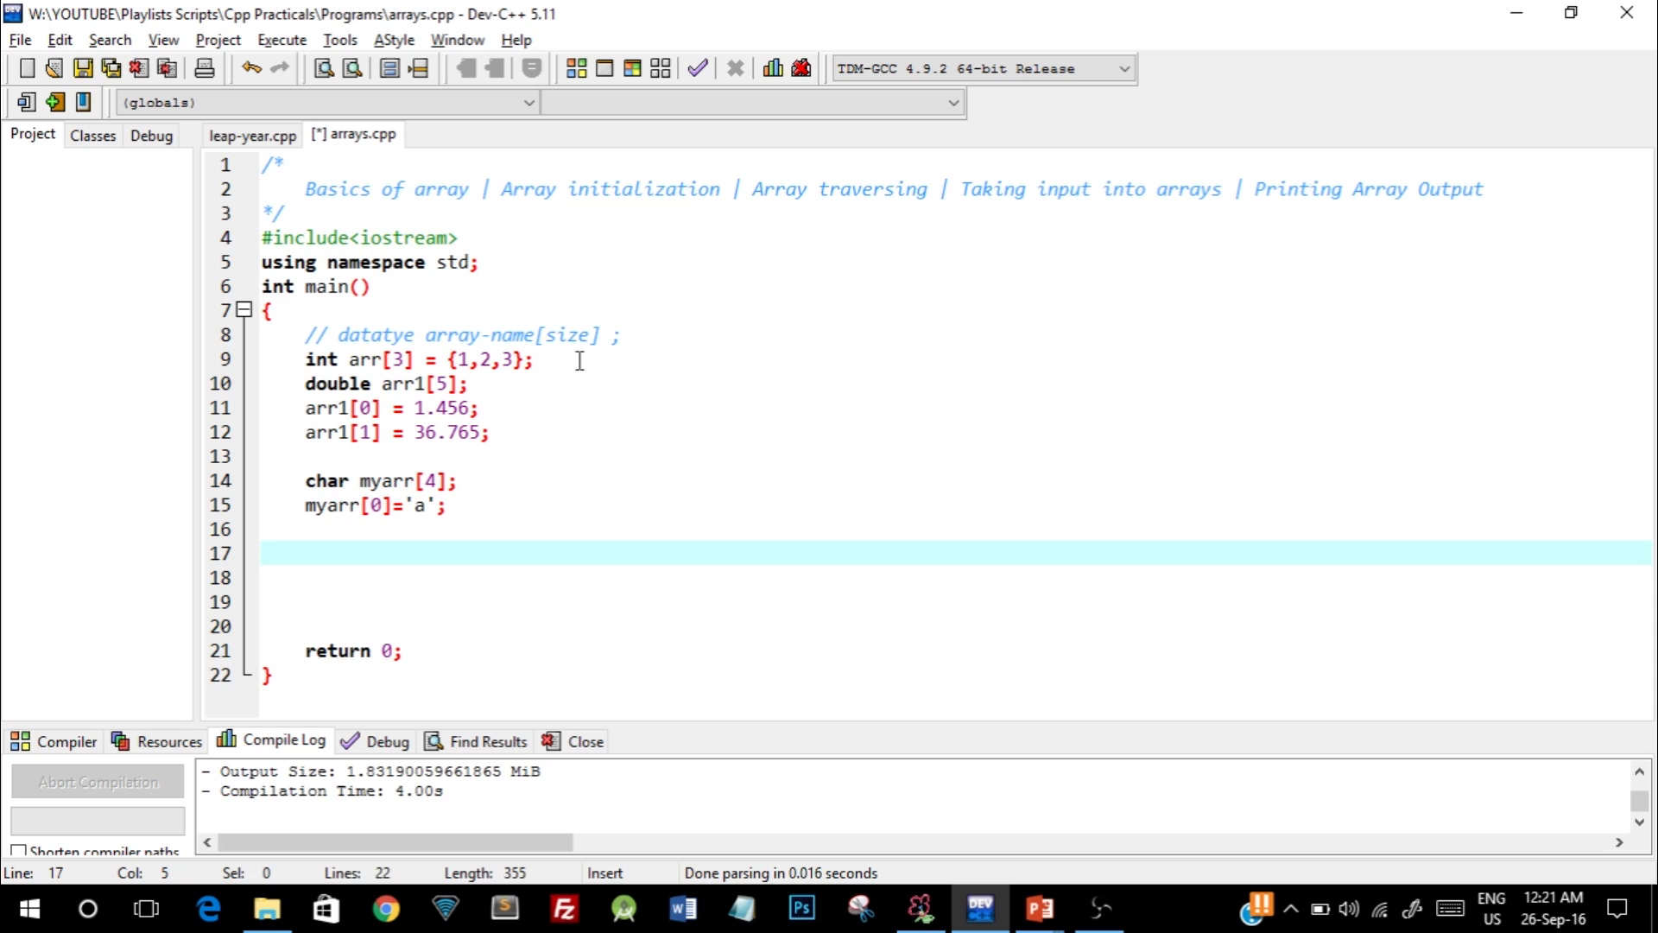
Declare int temp_arr[5] and print the prompt "Enter 5 integer variables".
type("int temp_arr[5];")
left_click(955, 601)
type("cout<<\"")
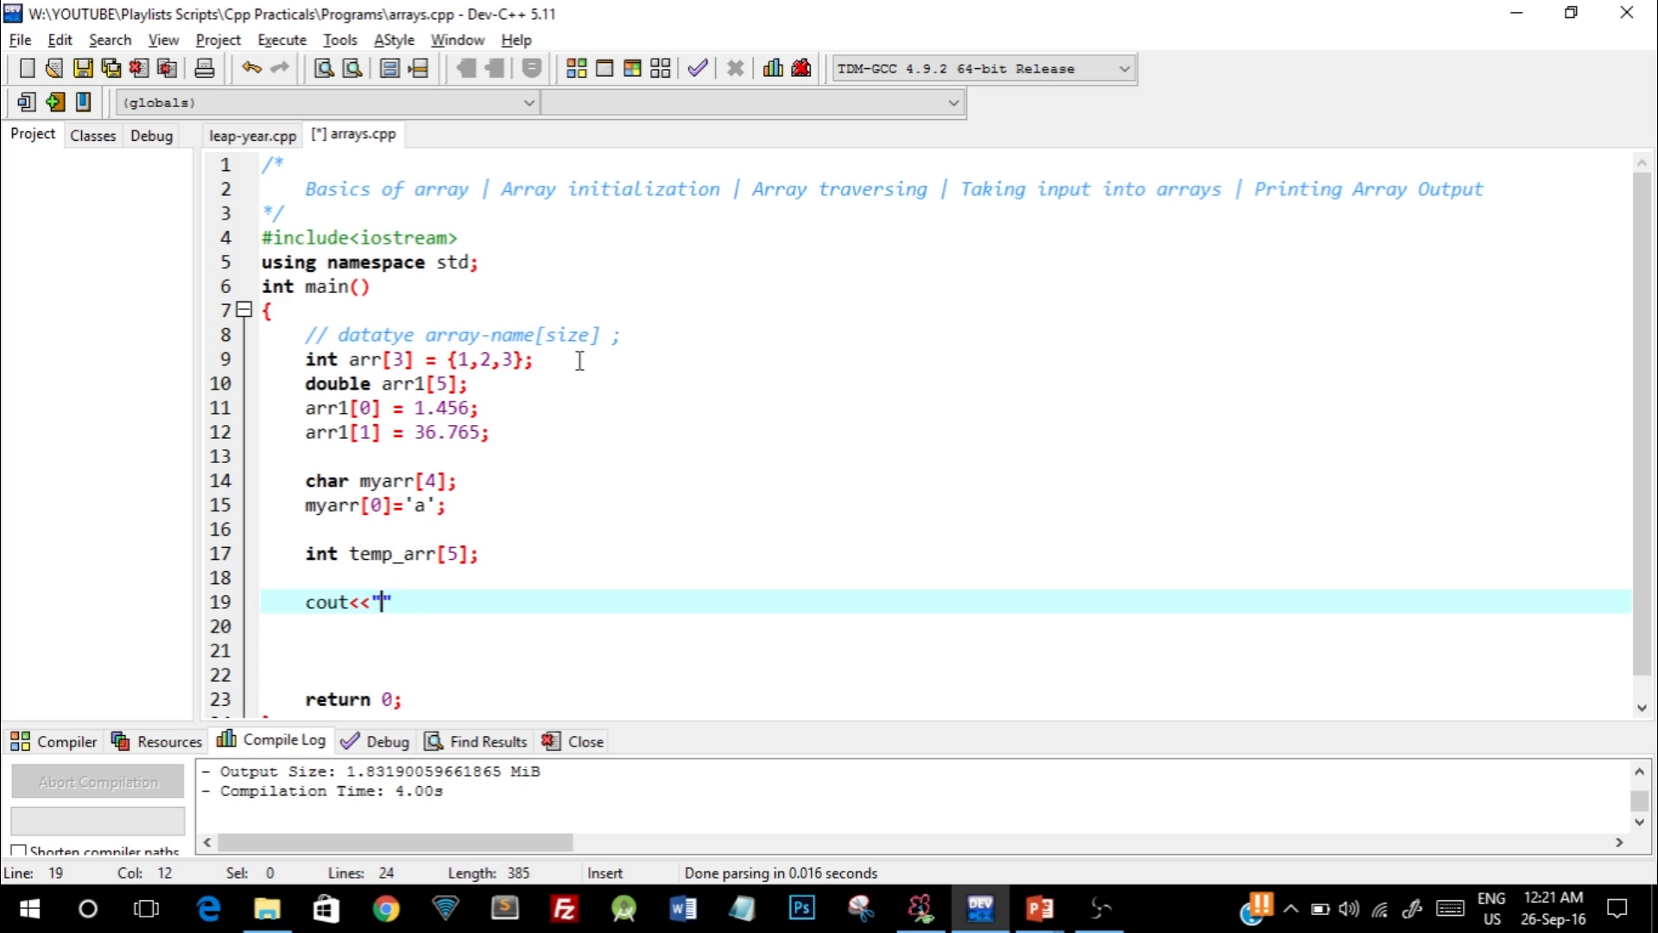
type("Enter 5 integer variables")
left_click(945, 649)
type("for(int i=")
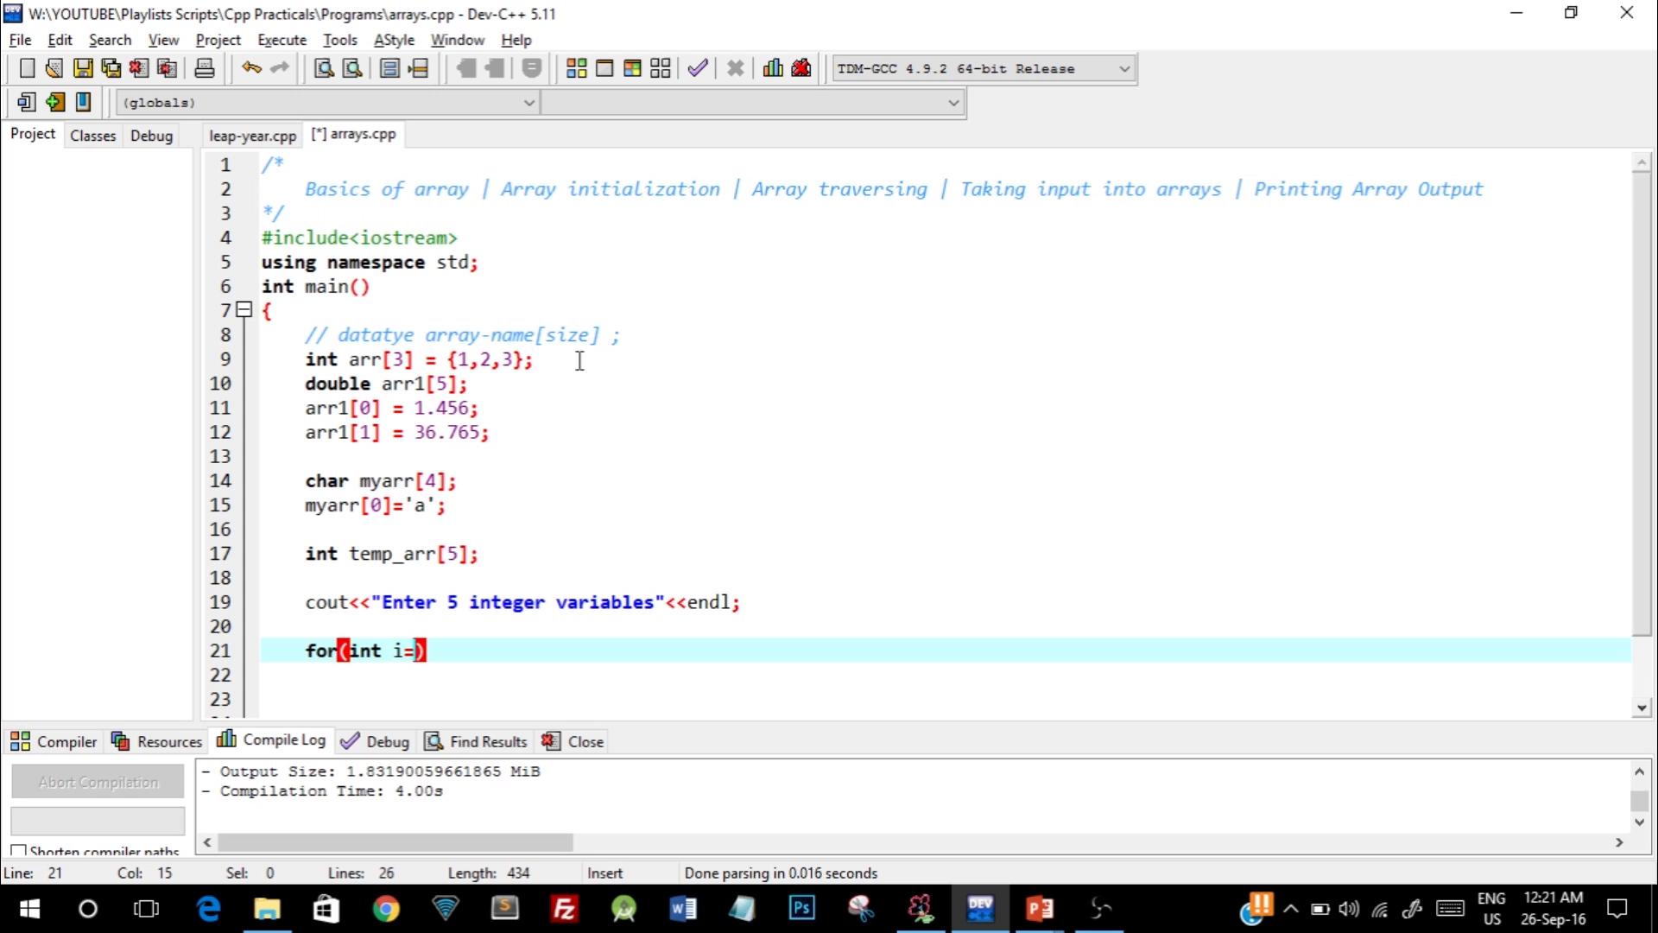
Write a for loop i=0 to i<5 reading cin>>arr[i] on each pass.
type("0;i<5;i++)")
left_click(944, 675)
type("{")
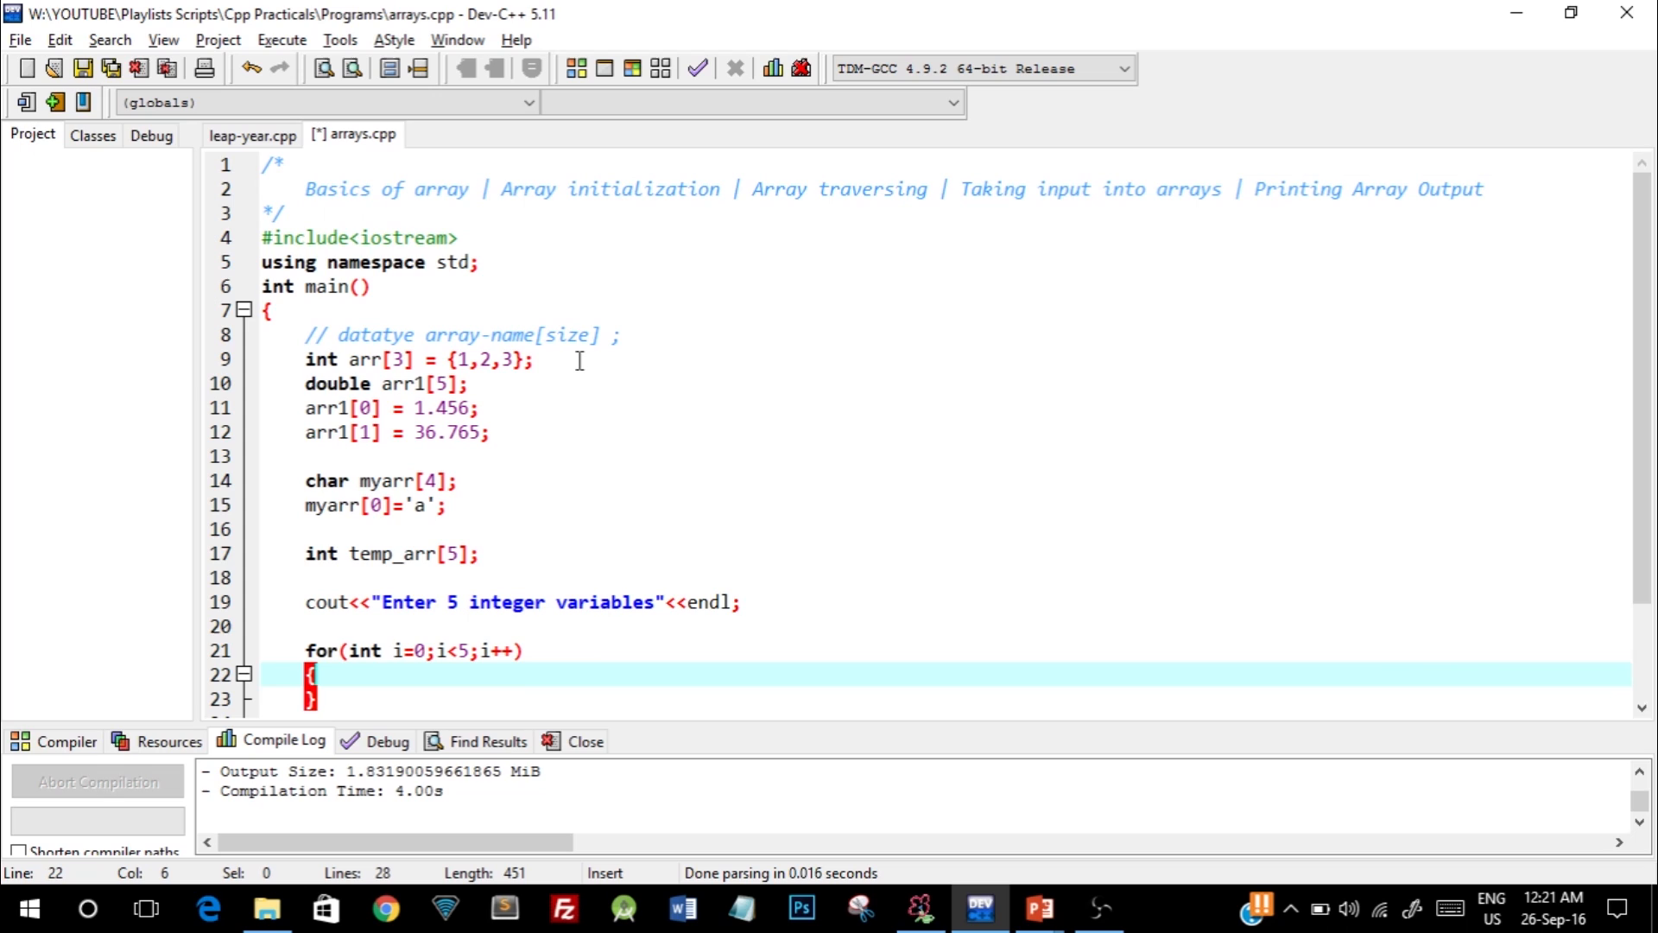
type("cin>>ar")
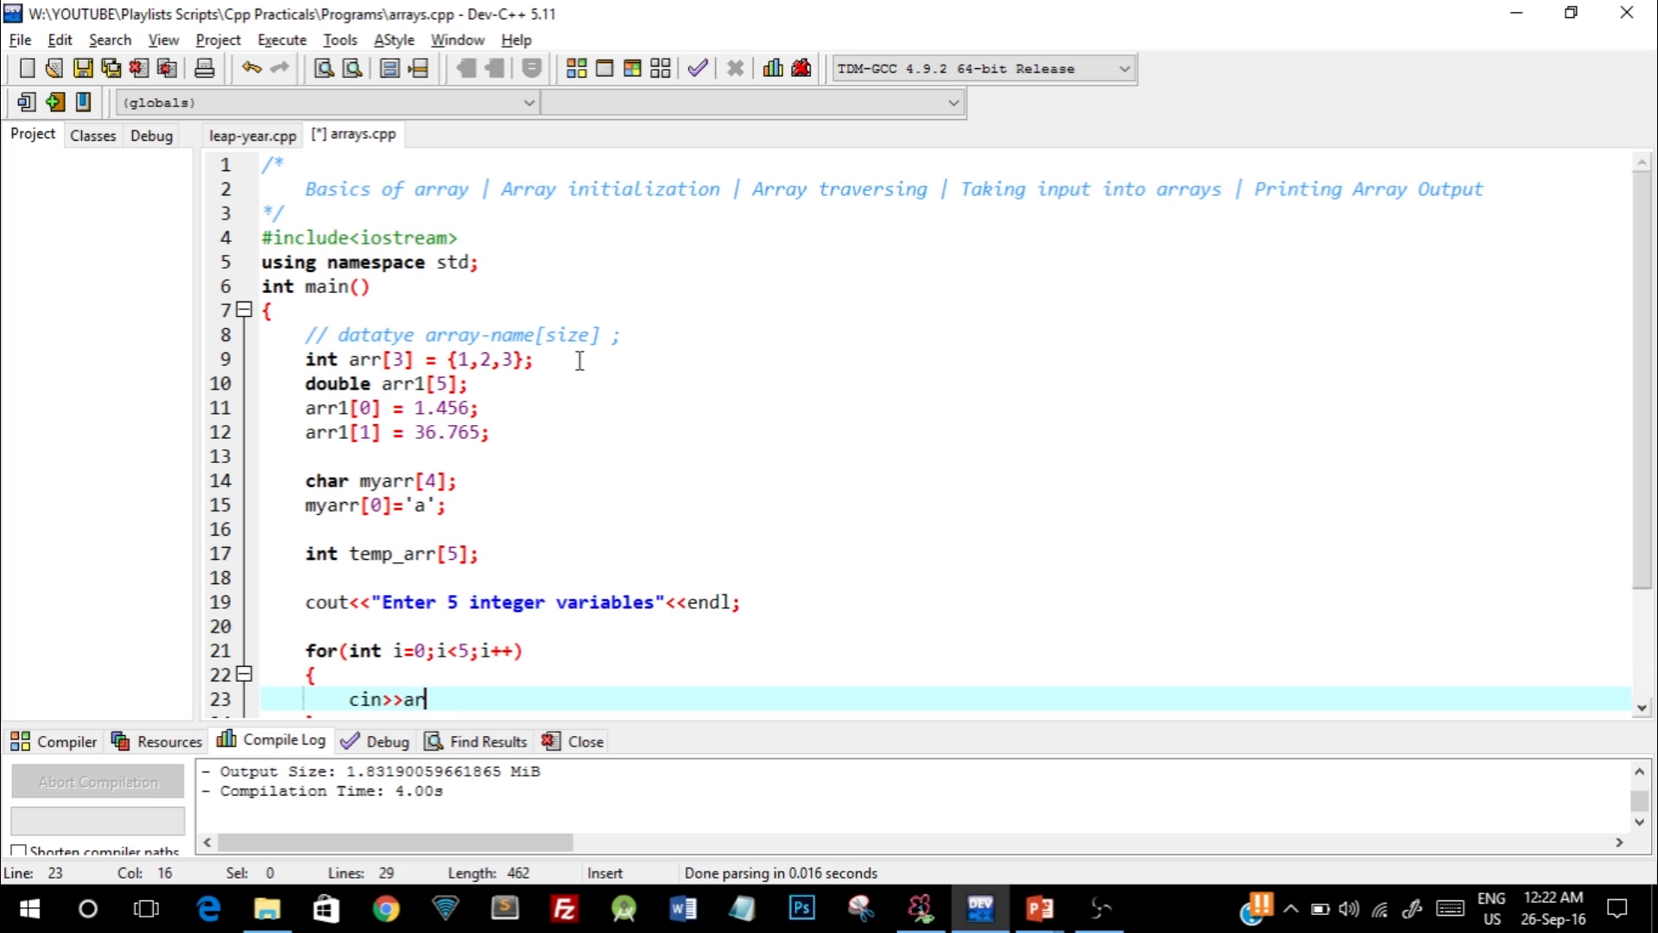
type("r[i];")
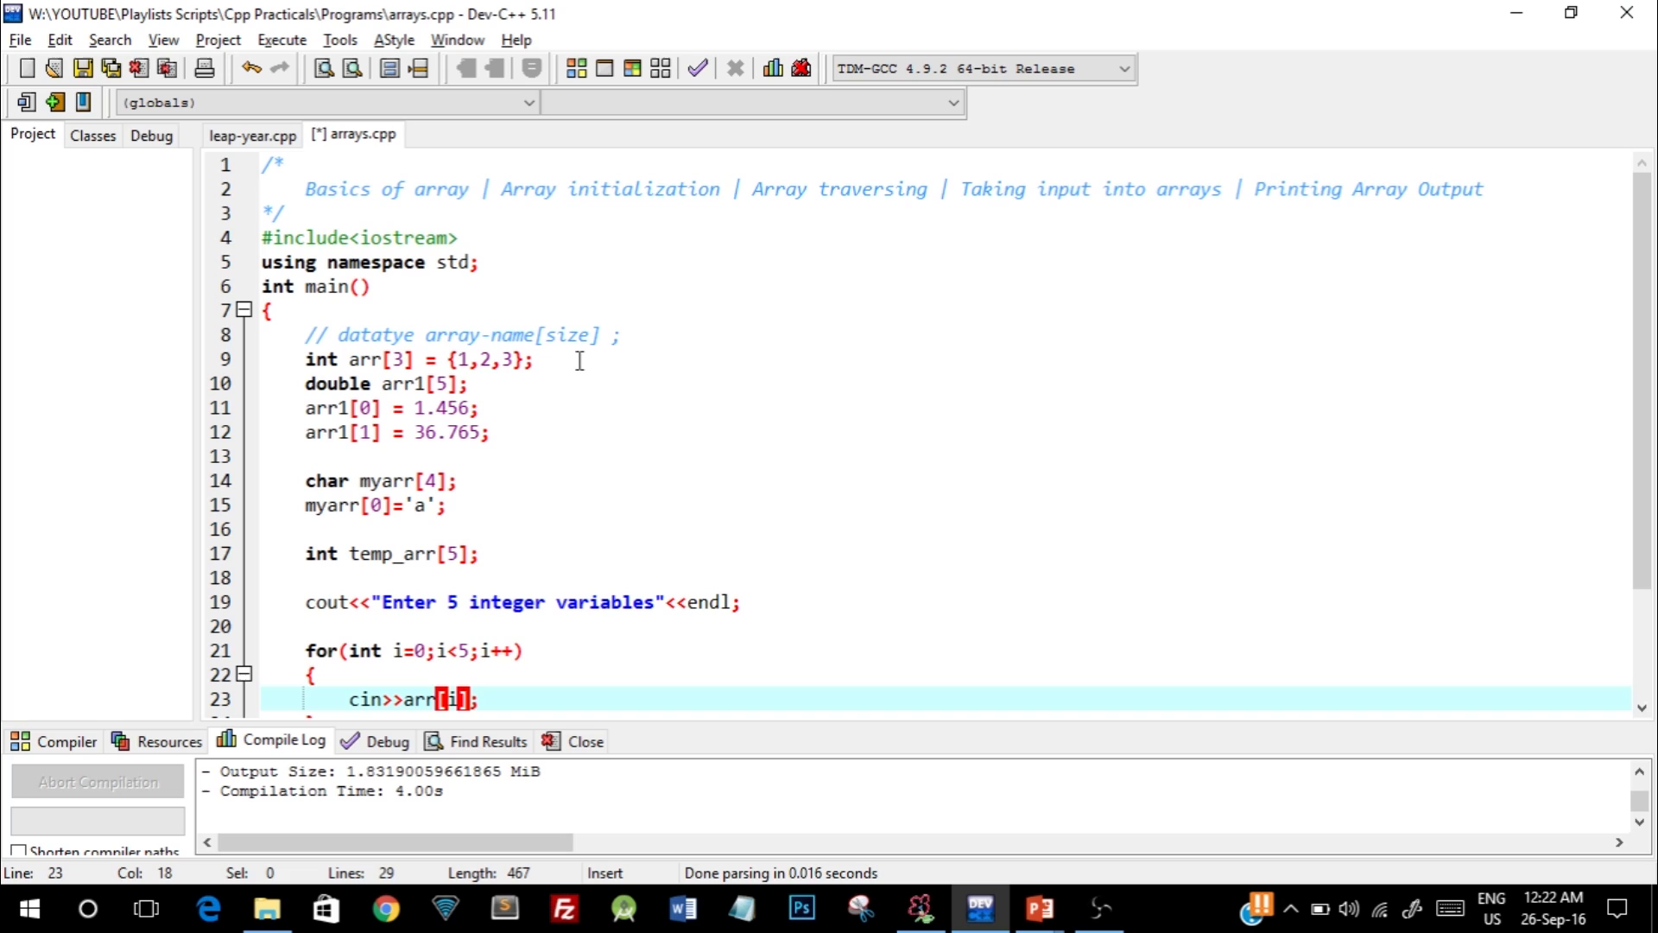
scroll("down", 3)
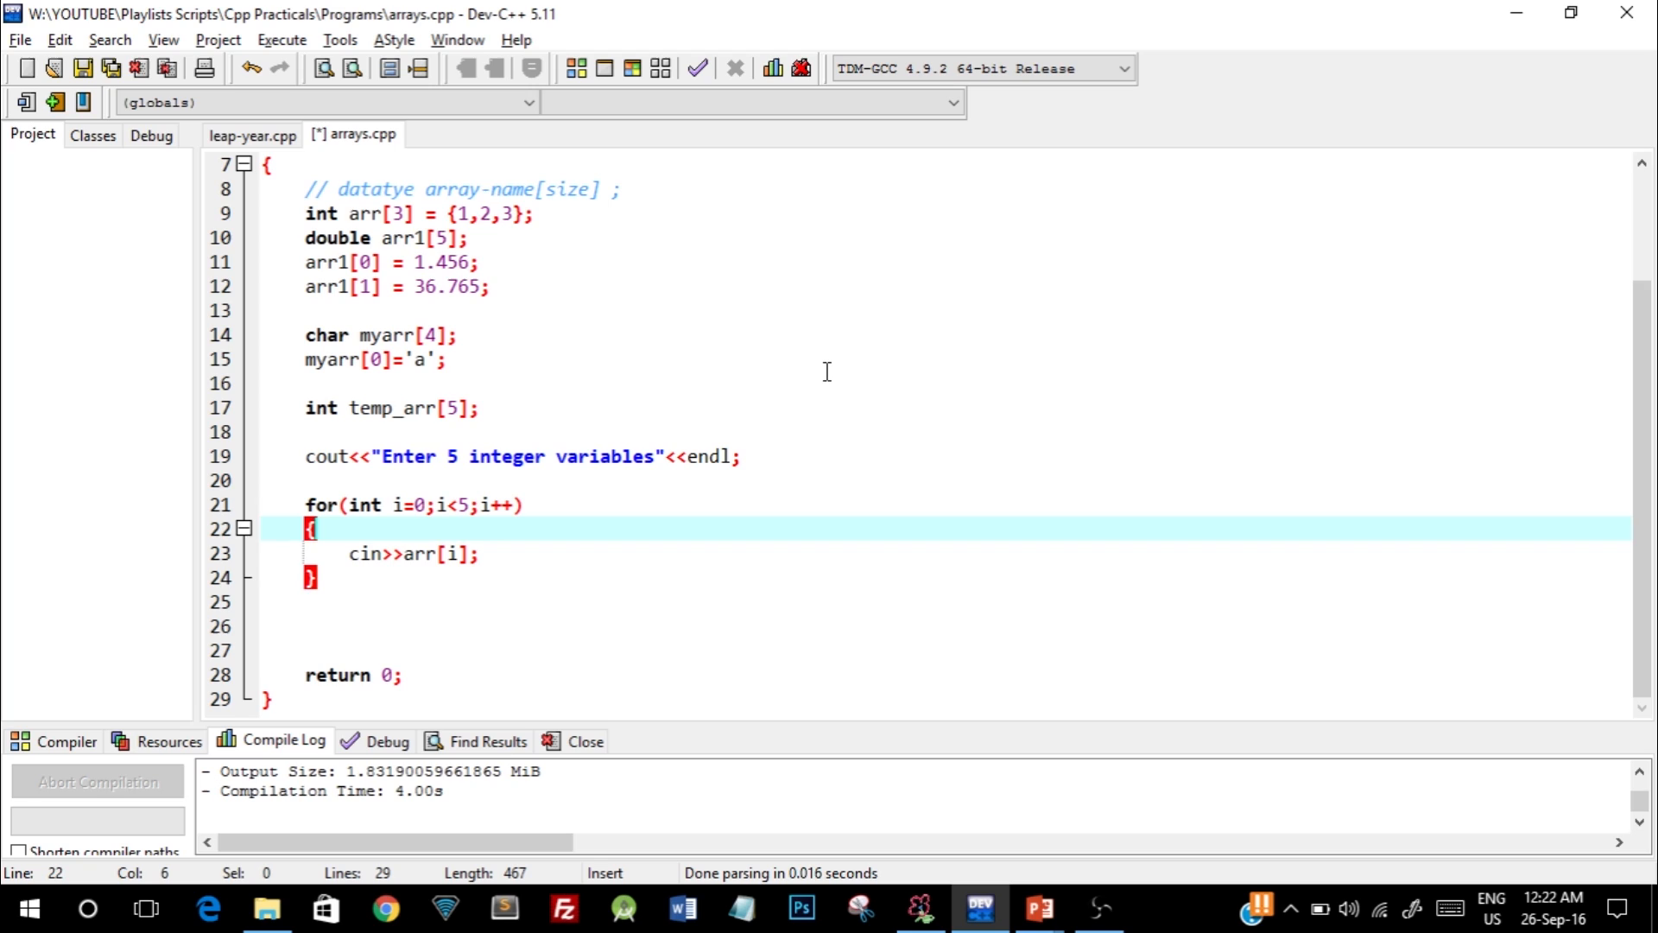
Change the cin target to temp_arr[i], add a loop printing temp_arr[i]<<endl, then compile and run.
left_click(487, 553)
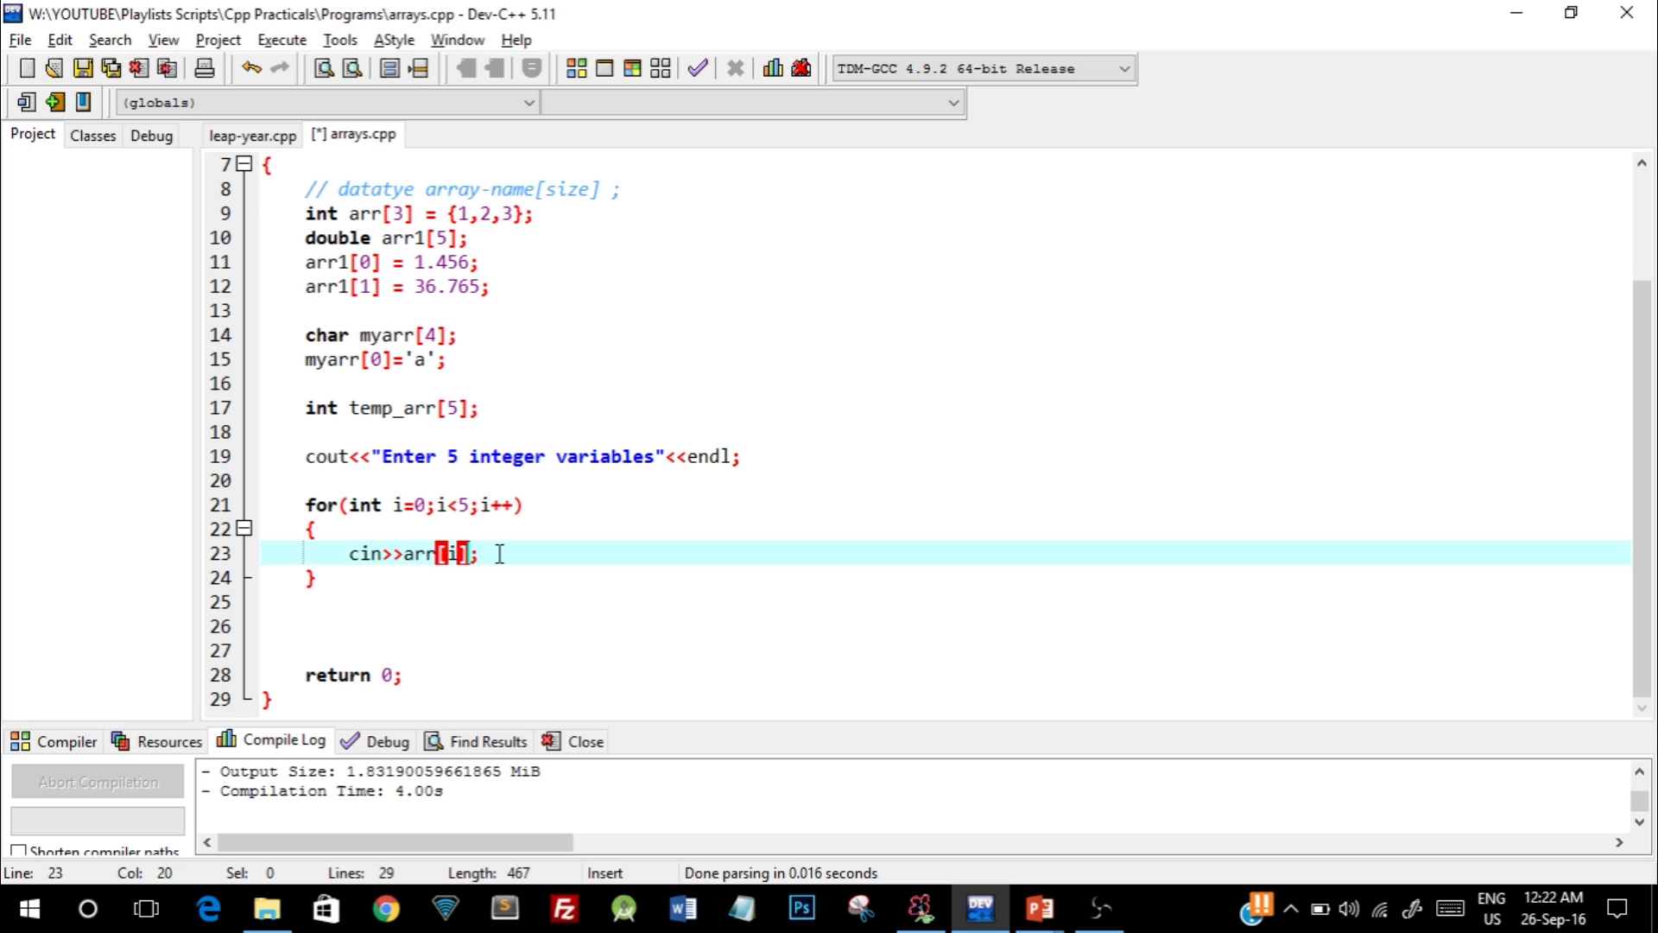
key("Left")
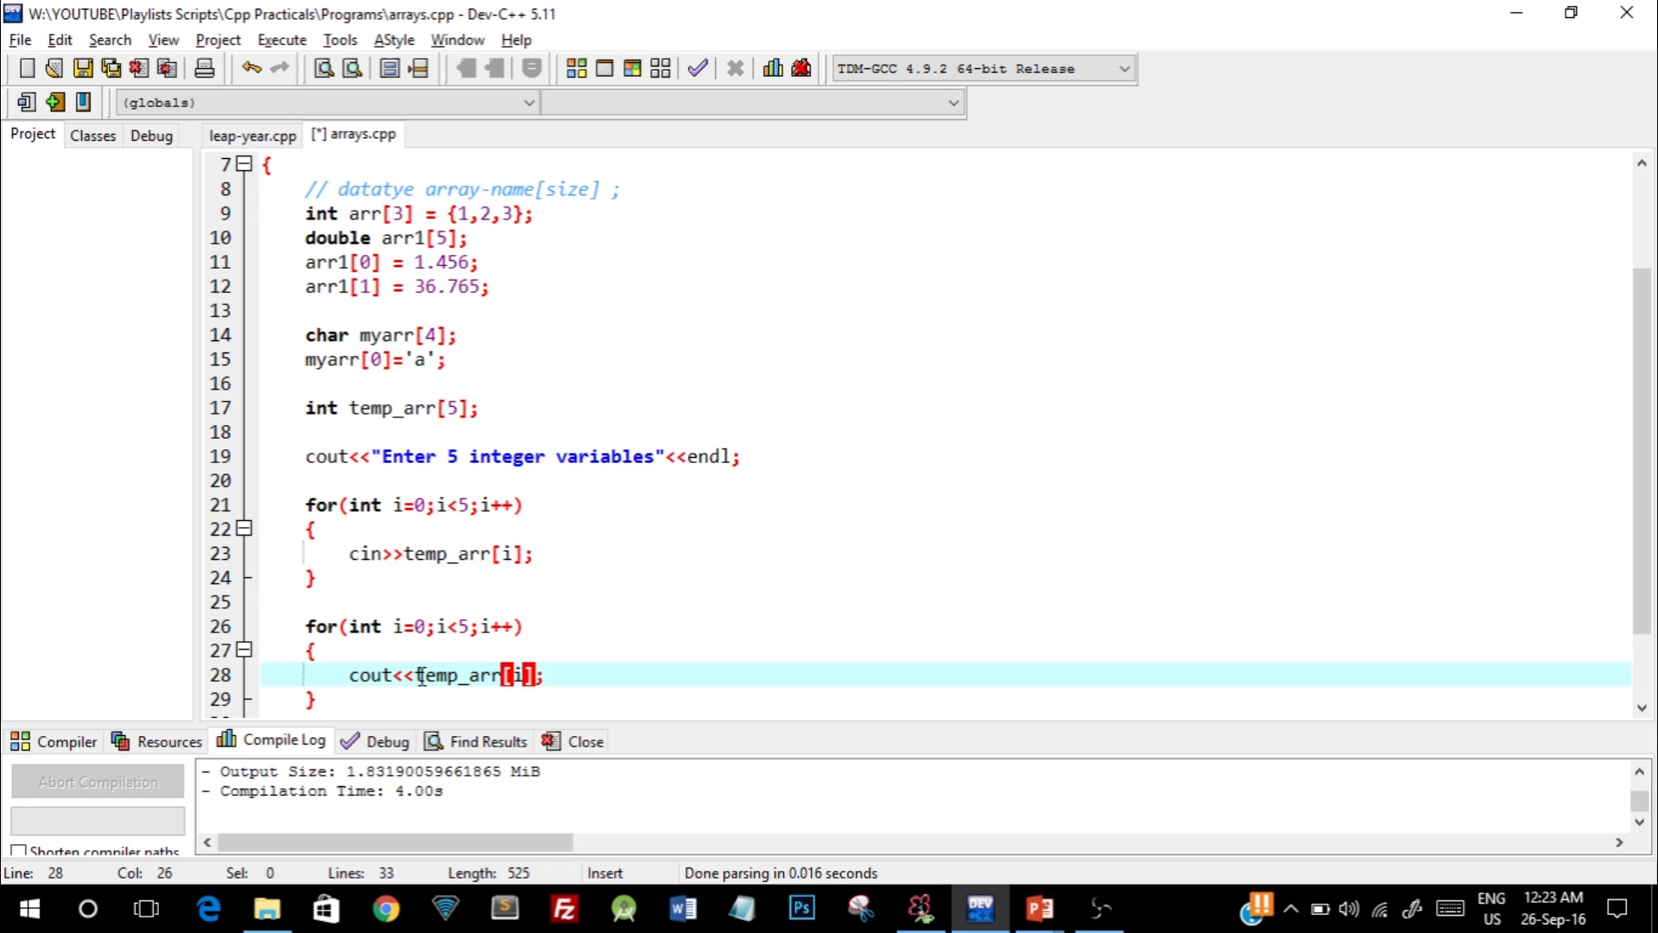
type("<<endl")
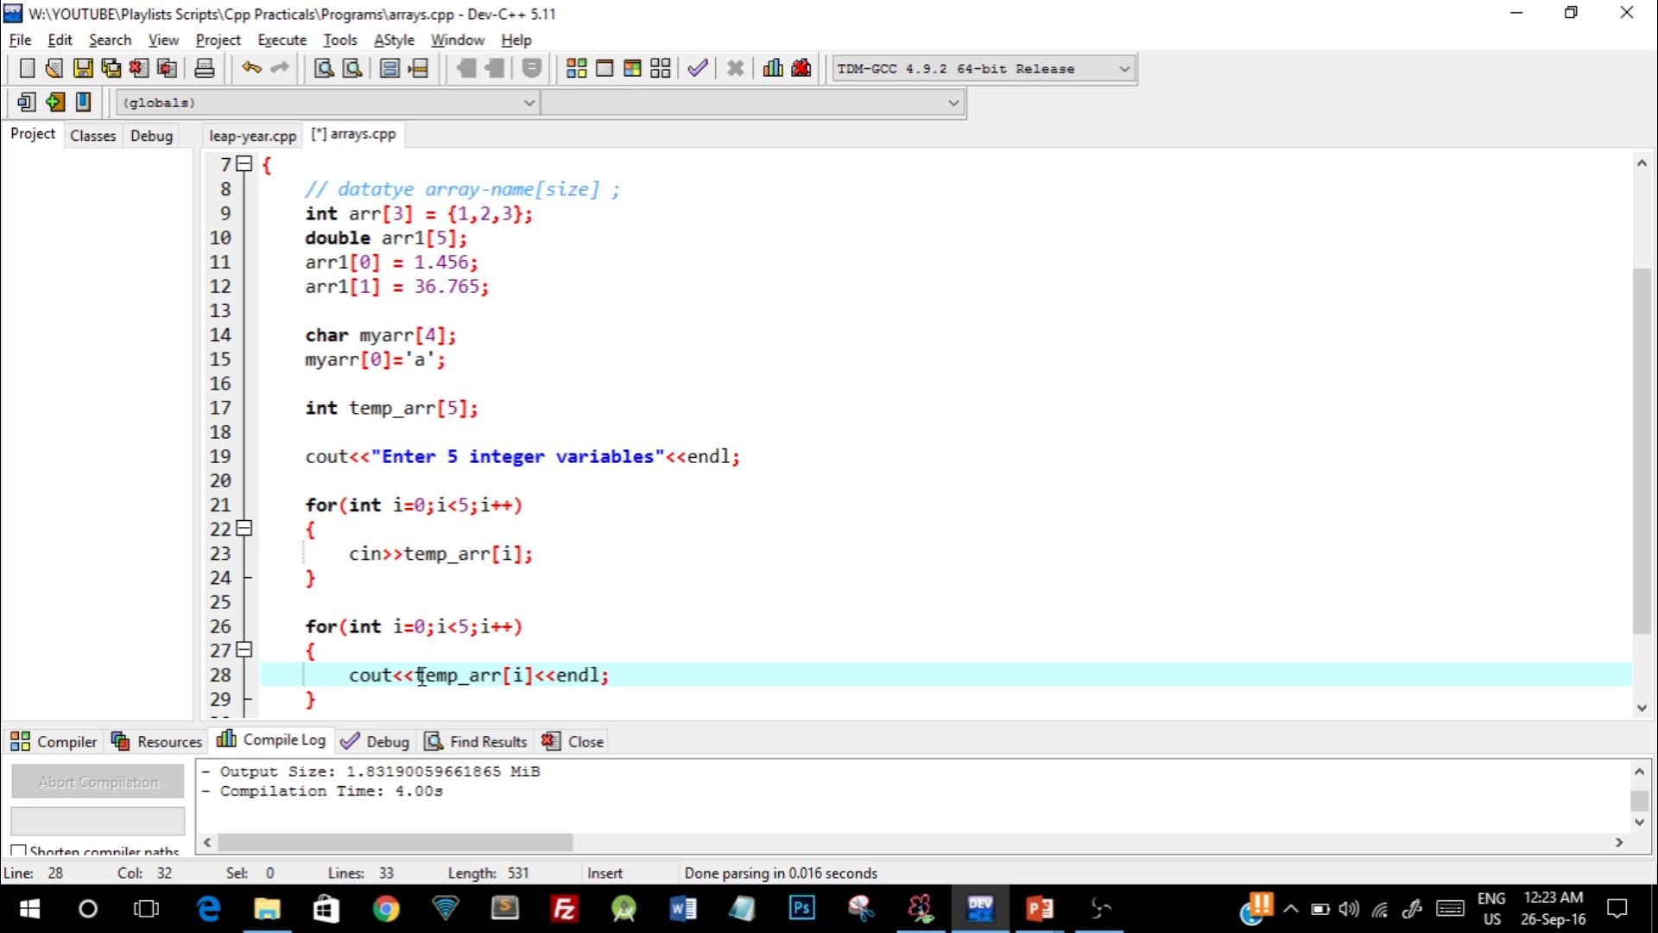
left_click(696, 68)
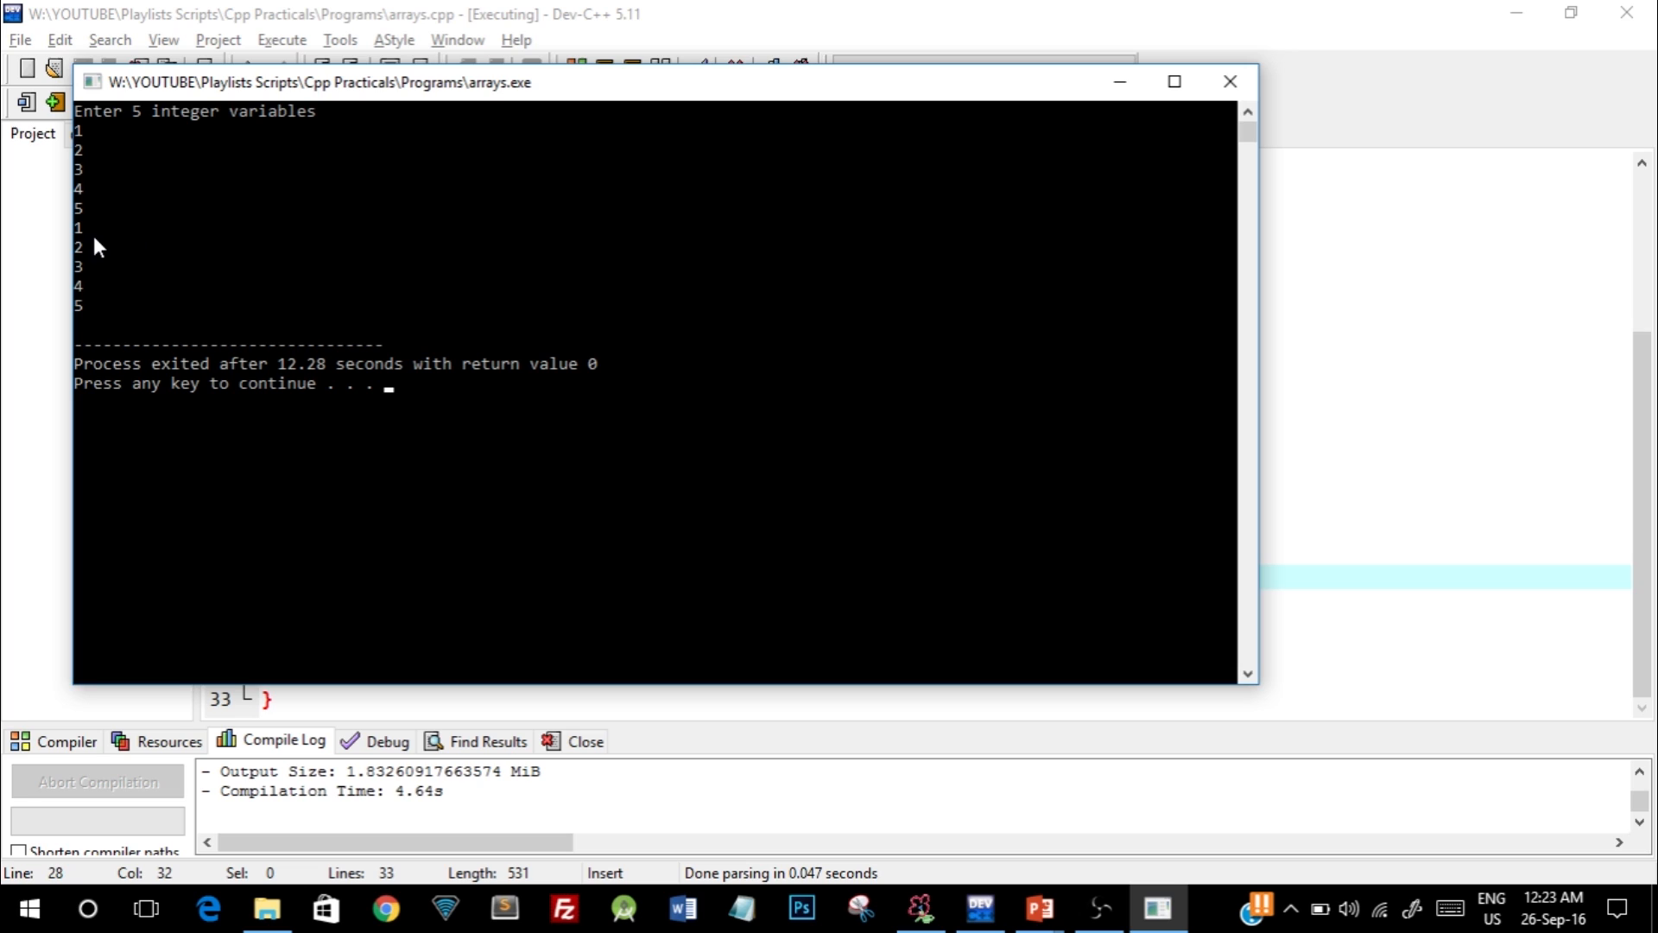
mouse_move(88, 321)
type("myarr[0]='a';")
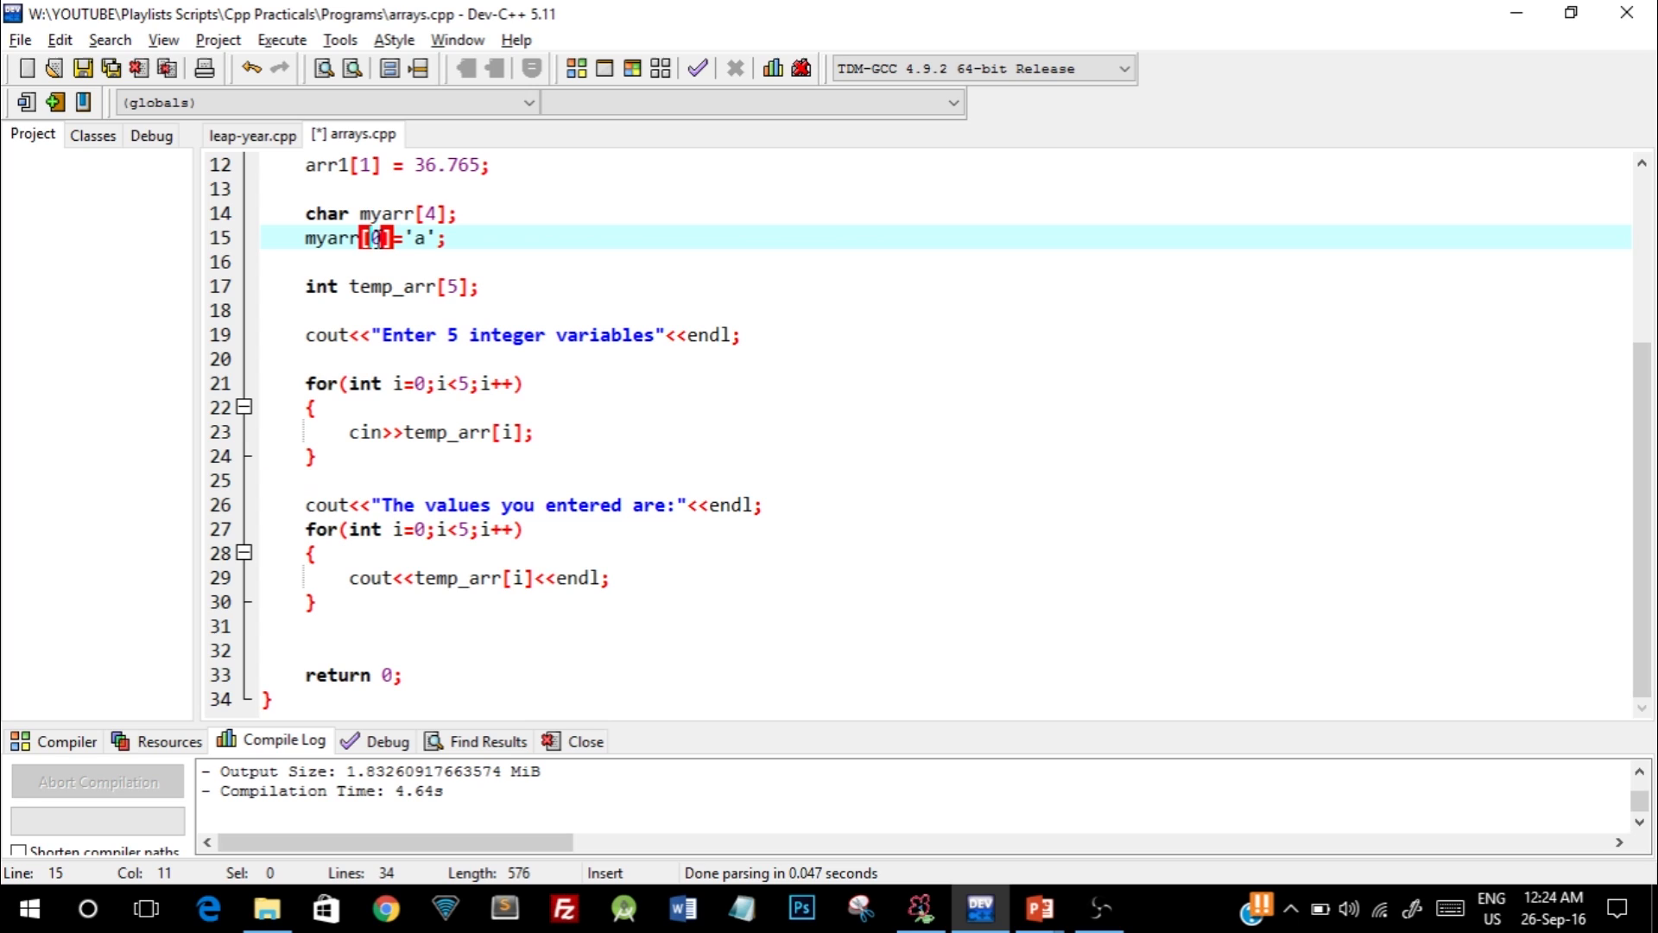
Walk through the myarr[0] index, the printing loop's start i=0 and its condition i<5.
left_click(464, 528)
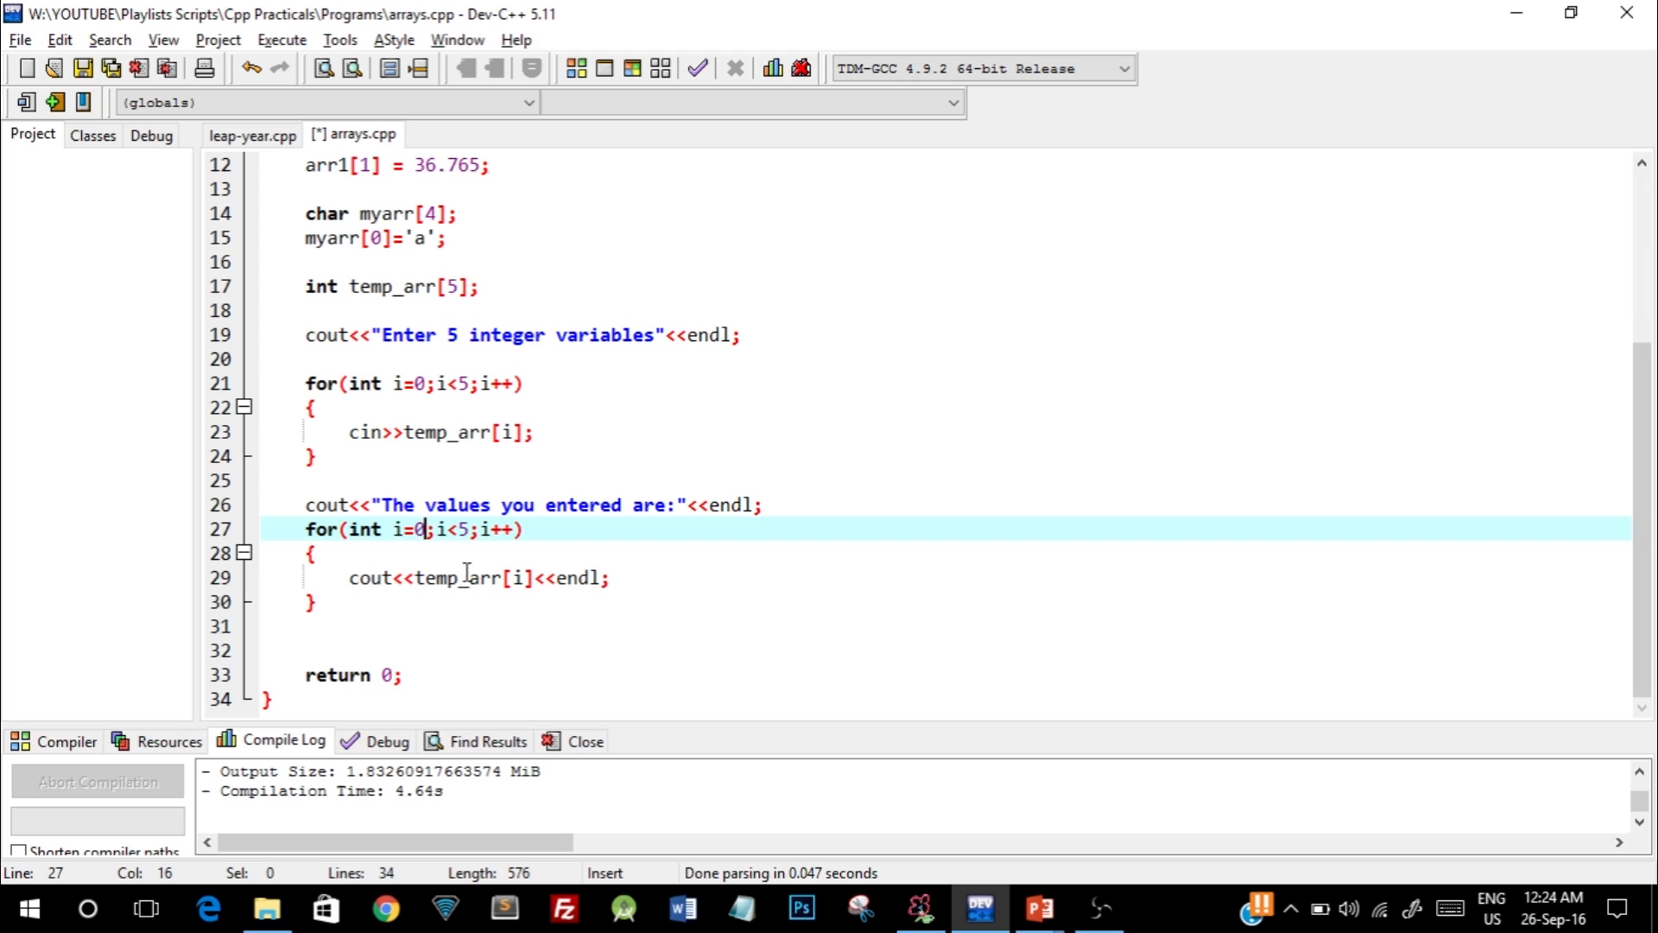
left_click(449, 530)
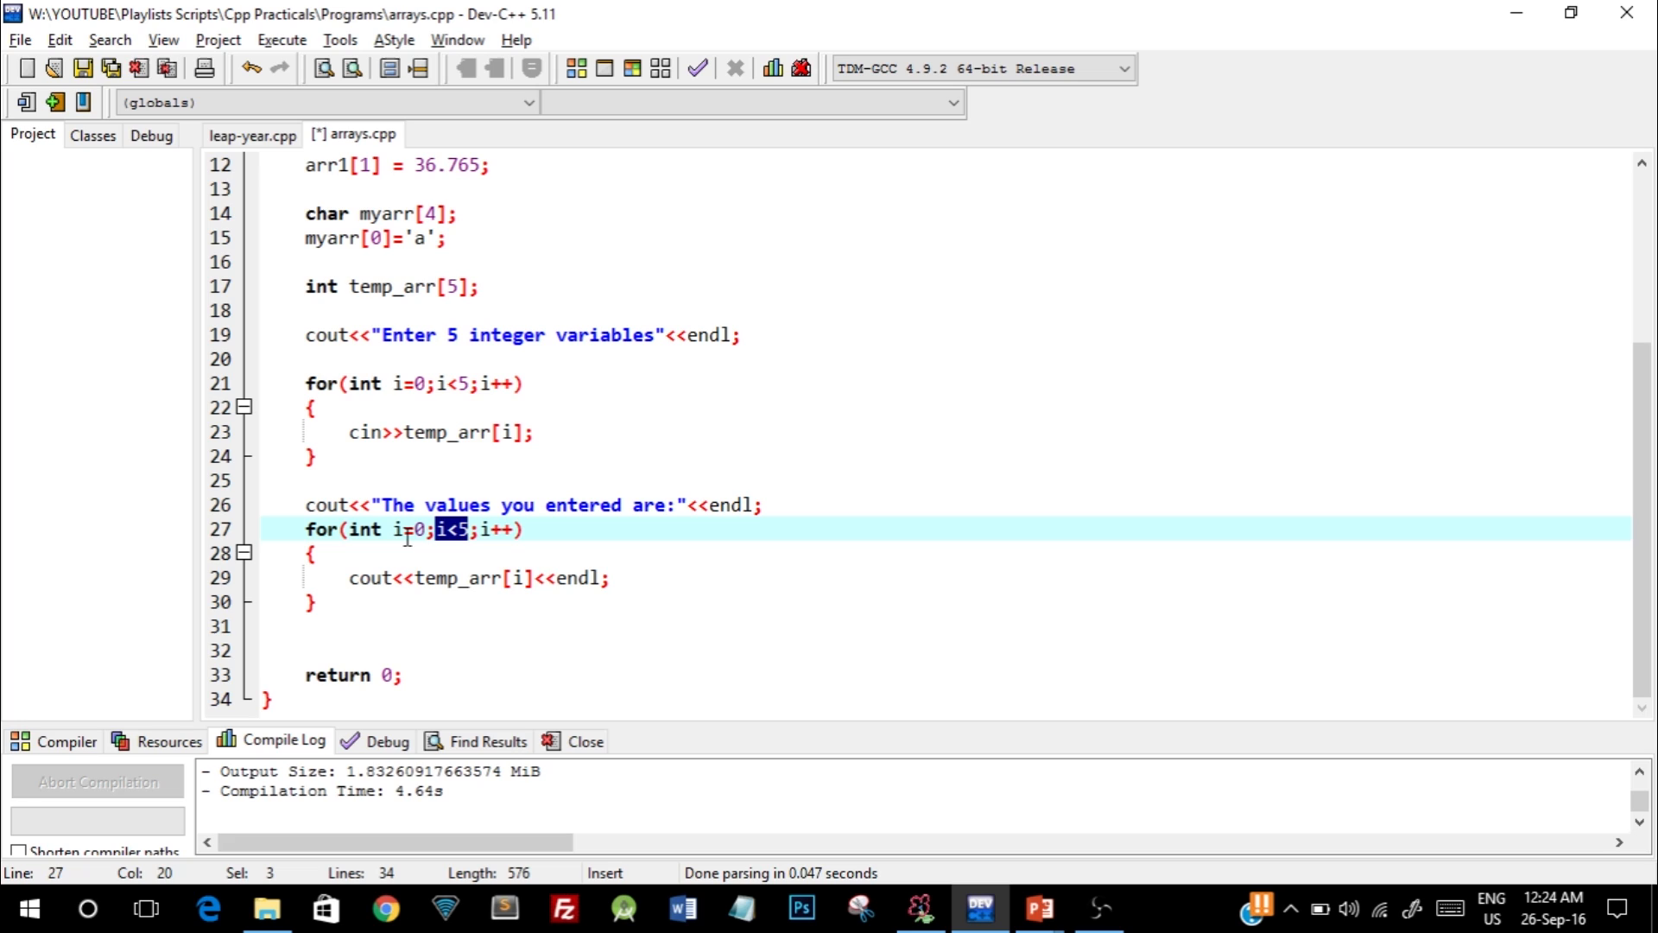
left_click(408, 534)
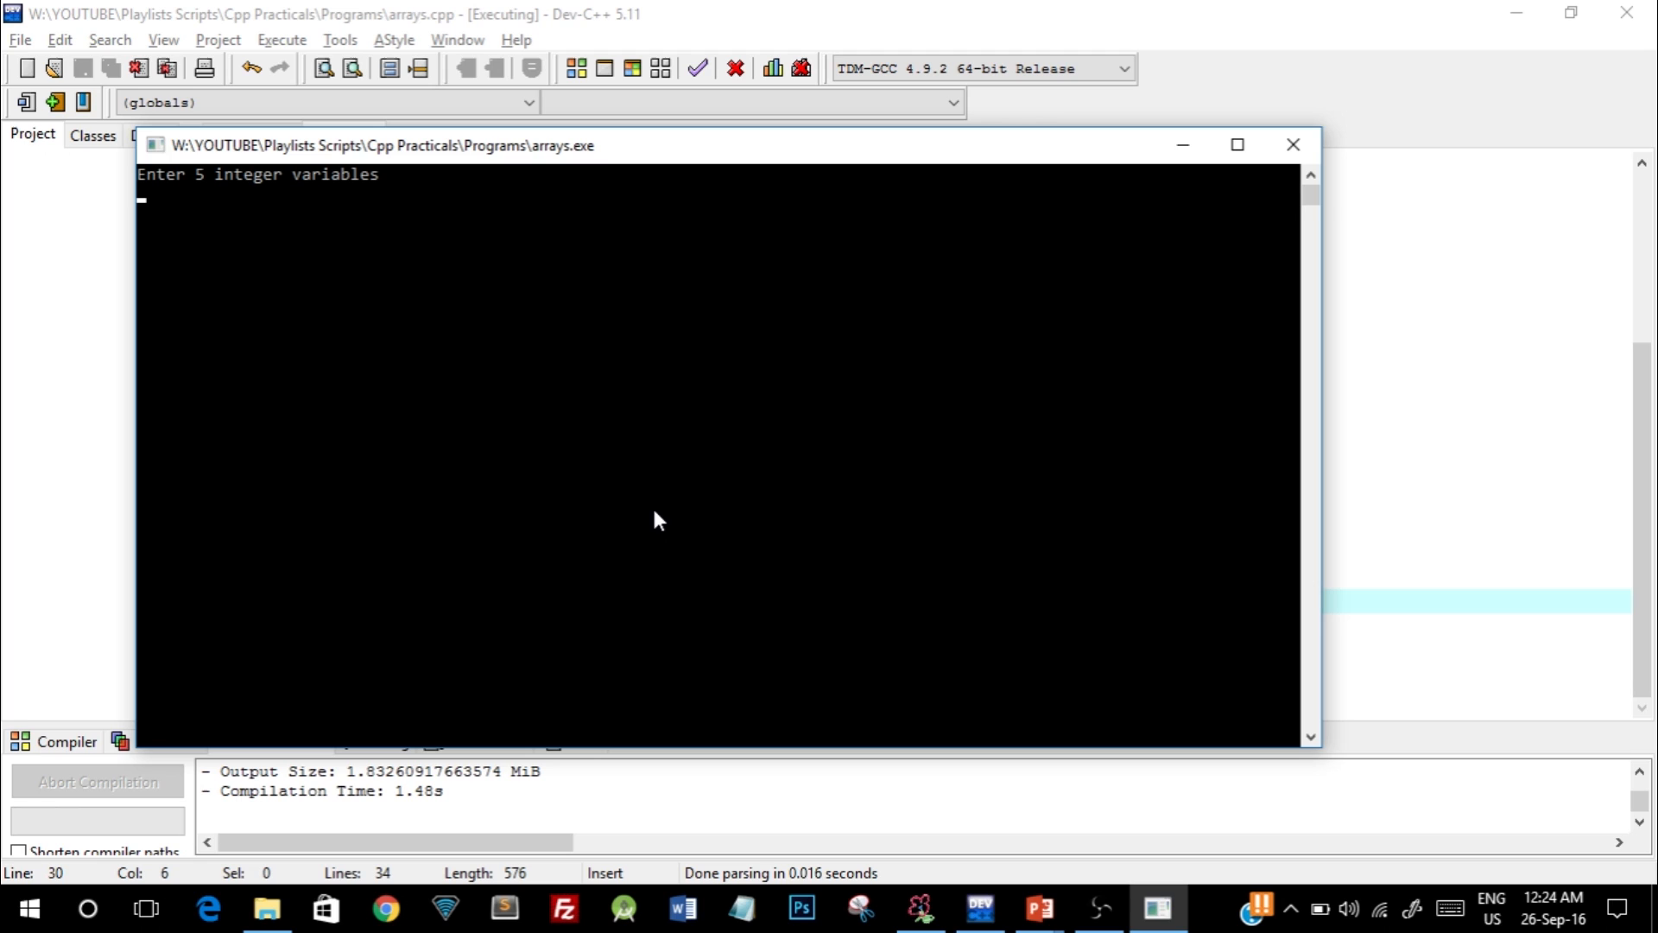
Enter 34 56 23 22 1 in the console so the program lists them under the heading.
type("34 56")
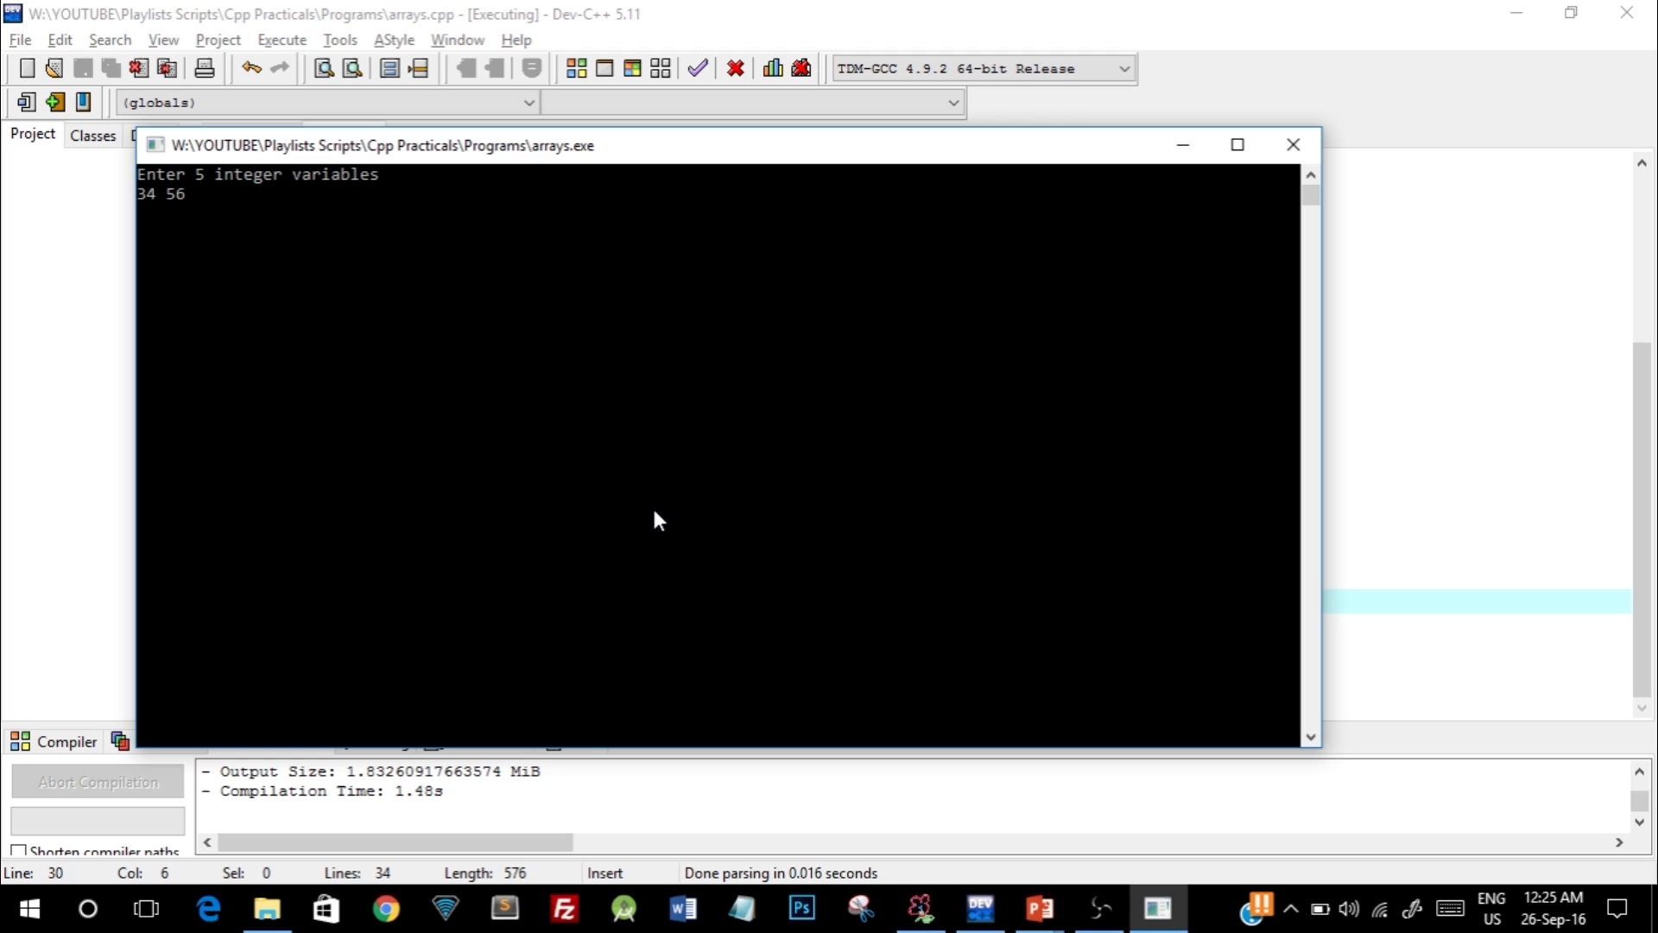
type("23 22 1")
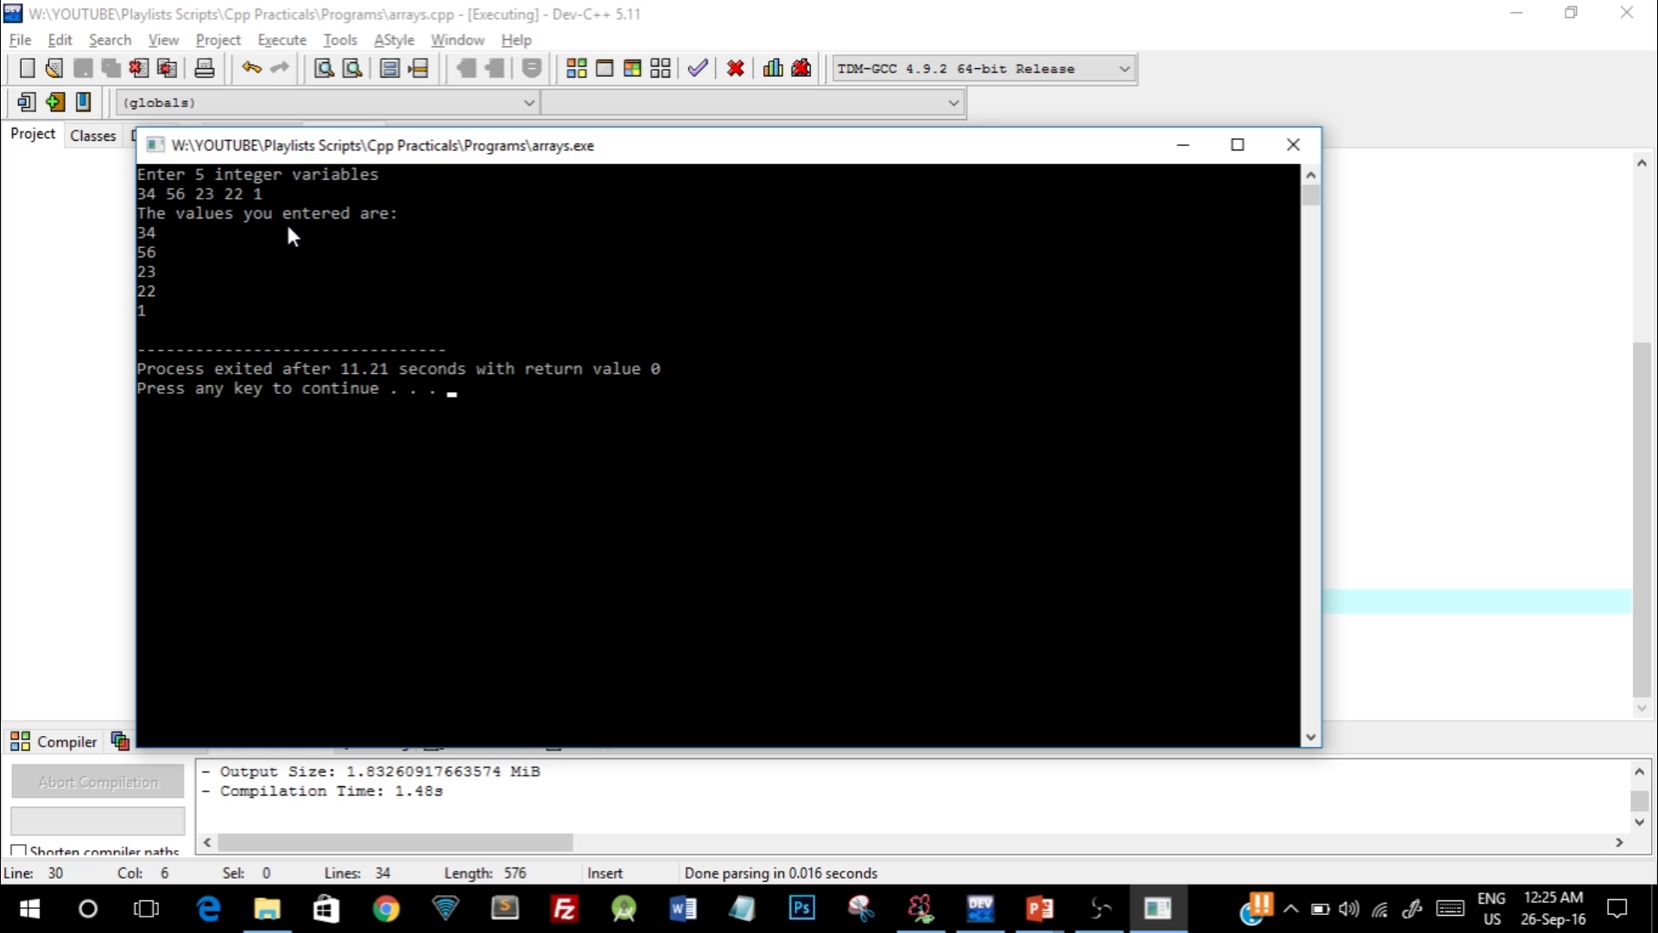
mouse_move(231, 299)
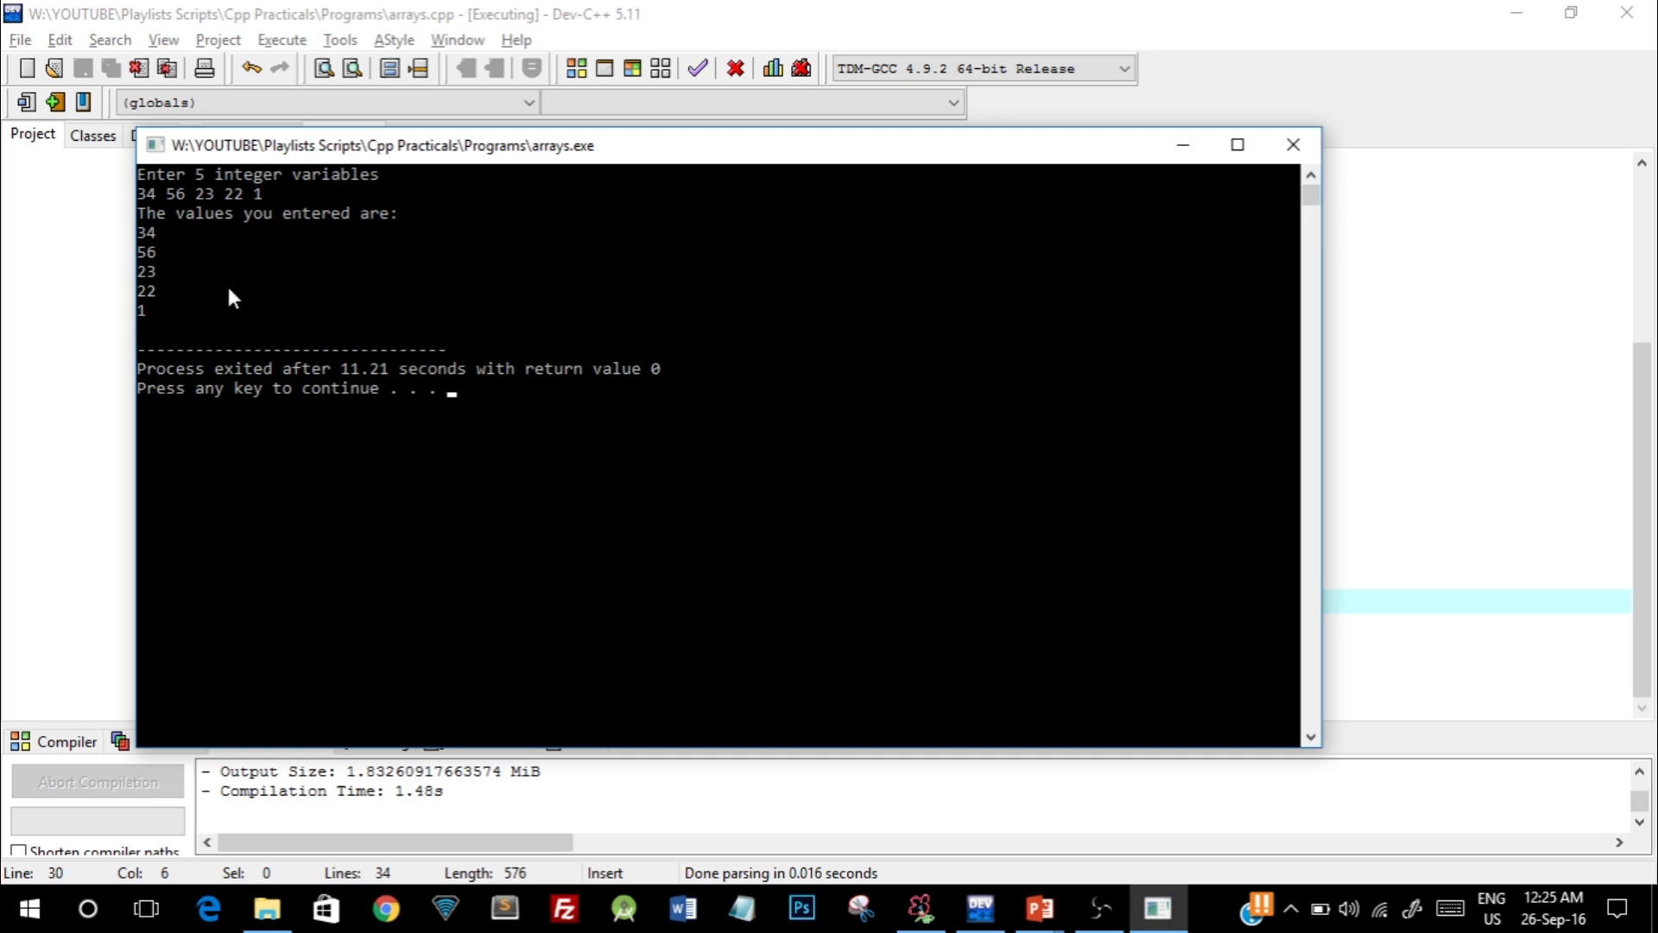